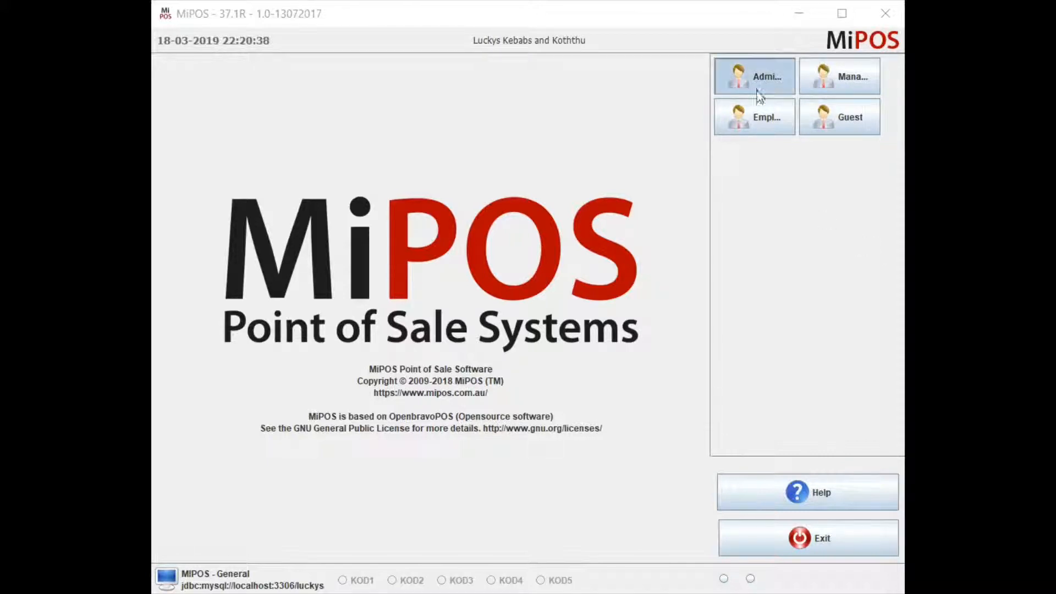
Log in as Administrator to reach the Takeaway floor plan with twenty slots.
left_click(755, 76)
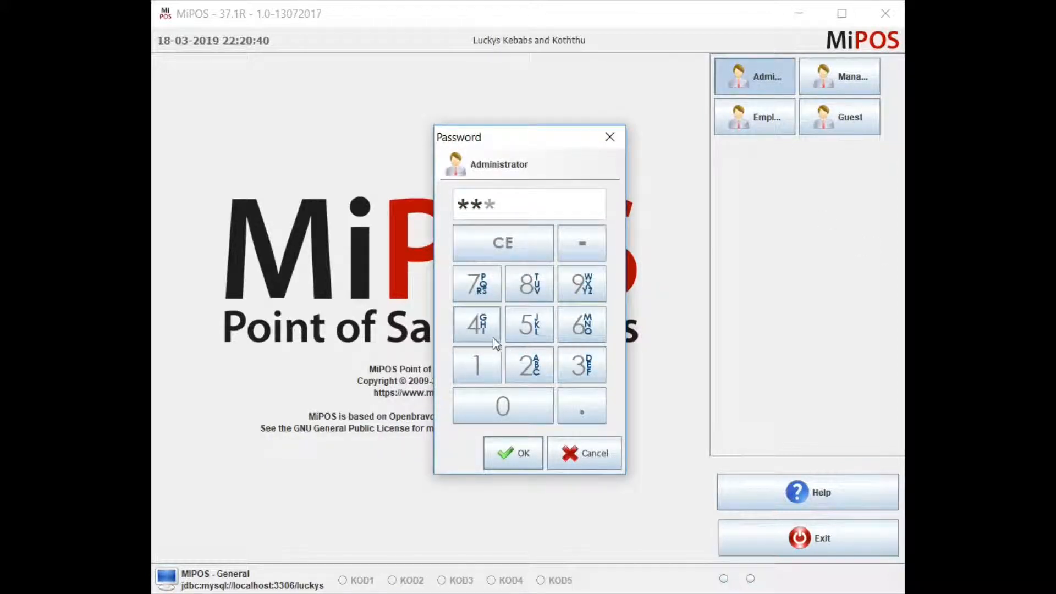
left_click(513, 453)
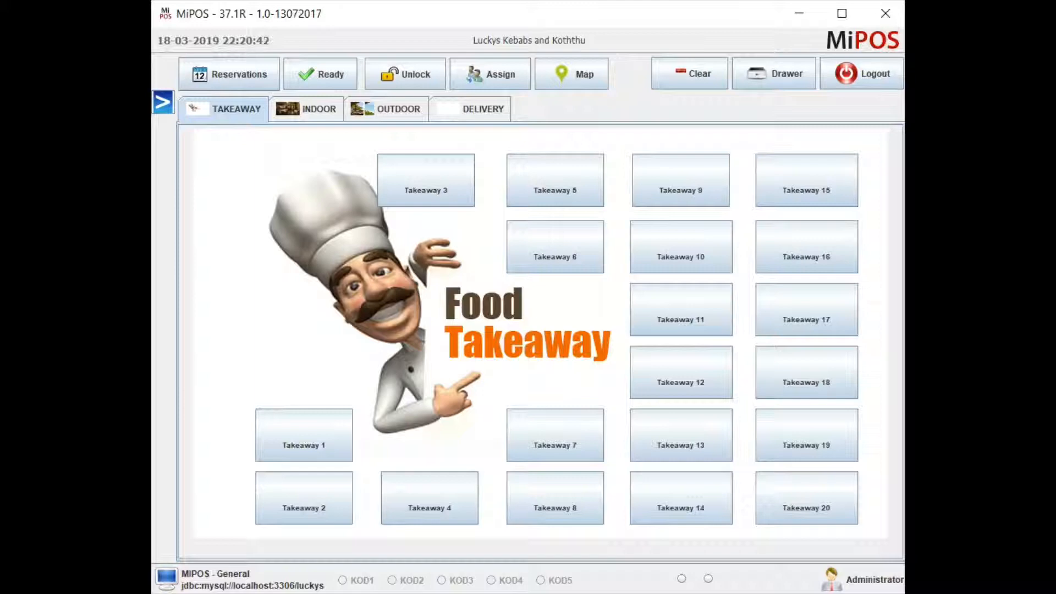
mouse_move(473, 273)
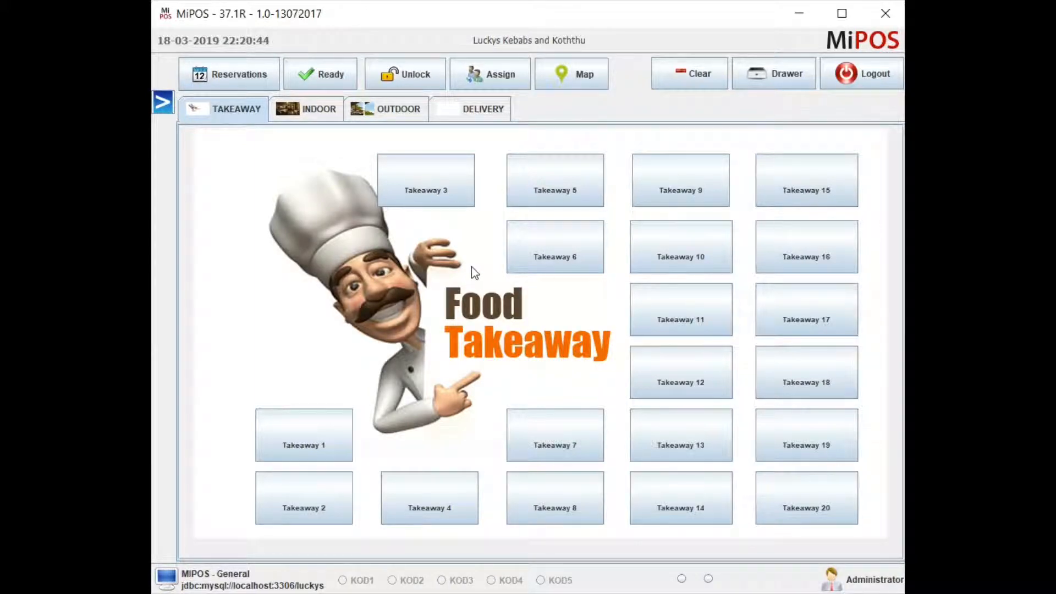
mouse_move(452, 243)
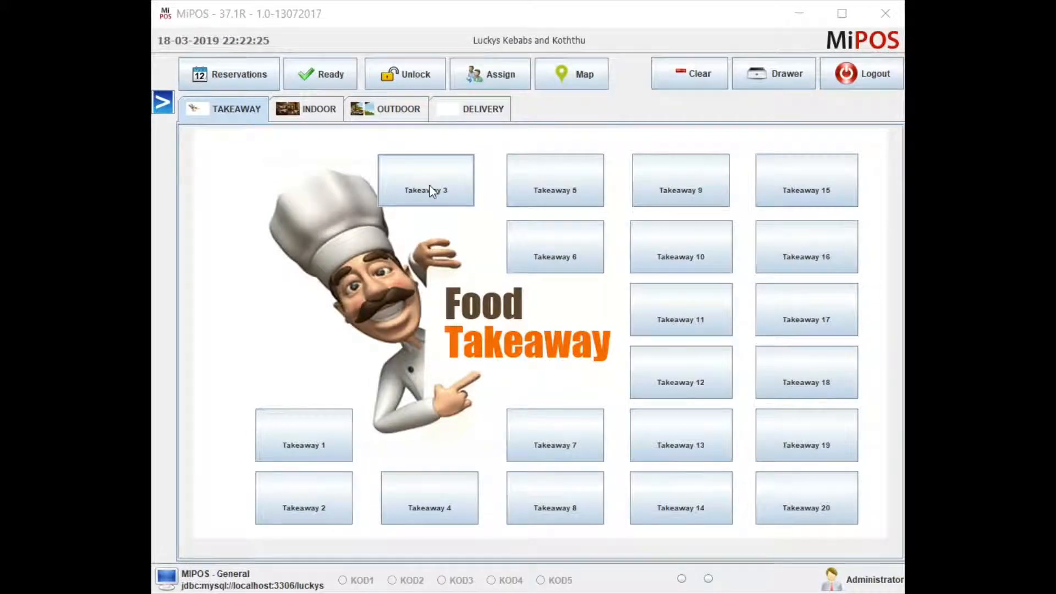
Start a new customer record from the Takeaway 3 order's customer list.
left_click(427, 180)
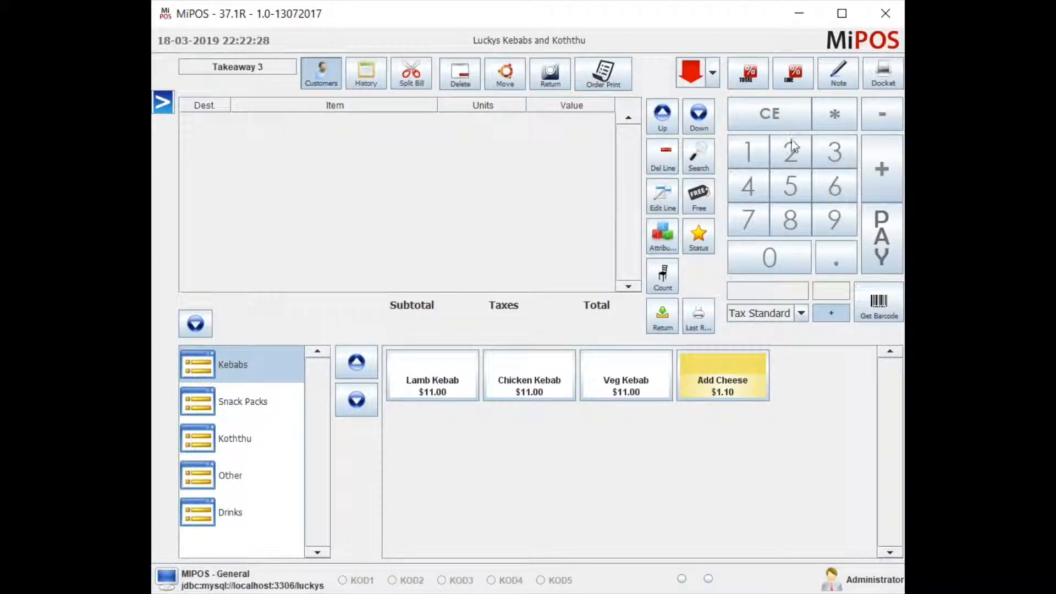
left_click(321, 72)
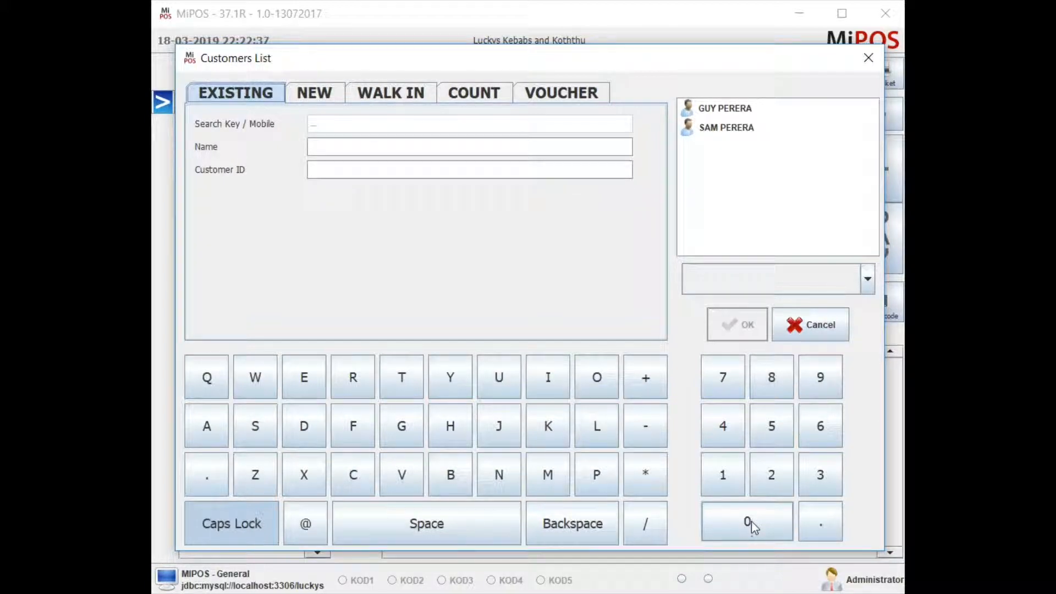
left_click(315, 93)
type("MIPOS S")
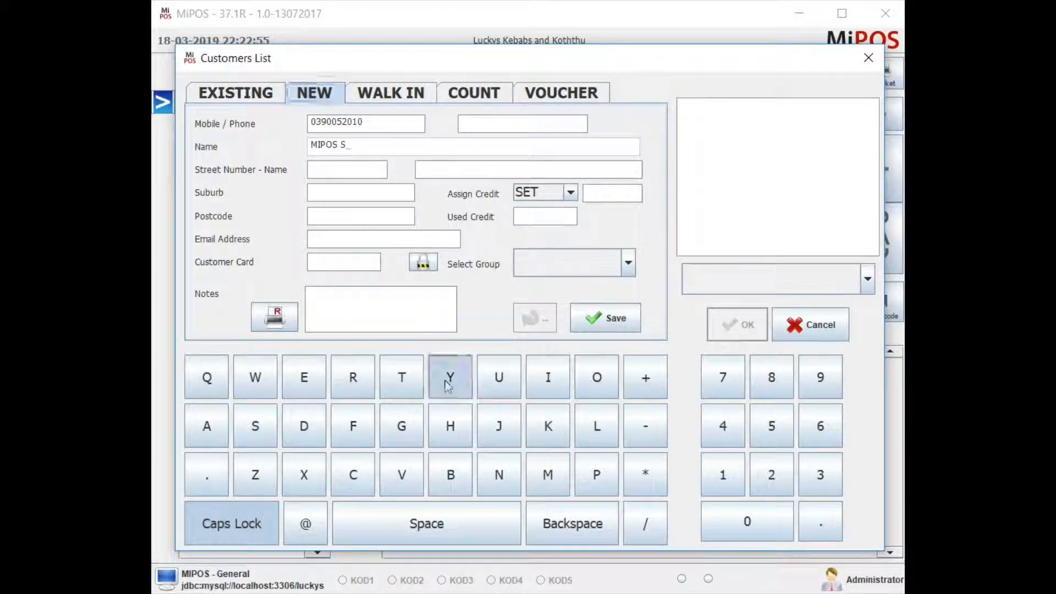
left_click(547, 474)
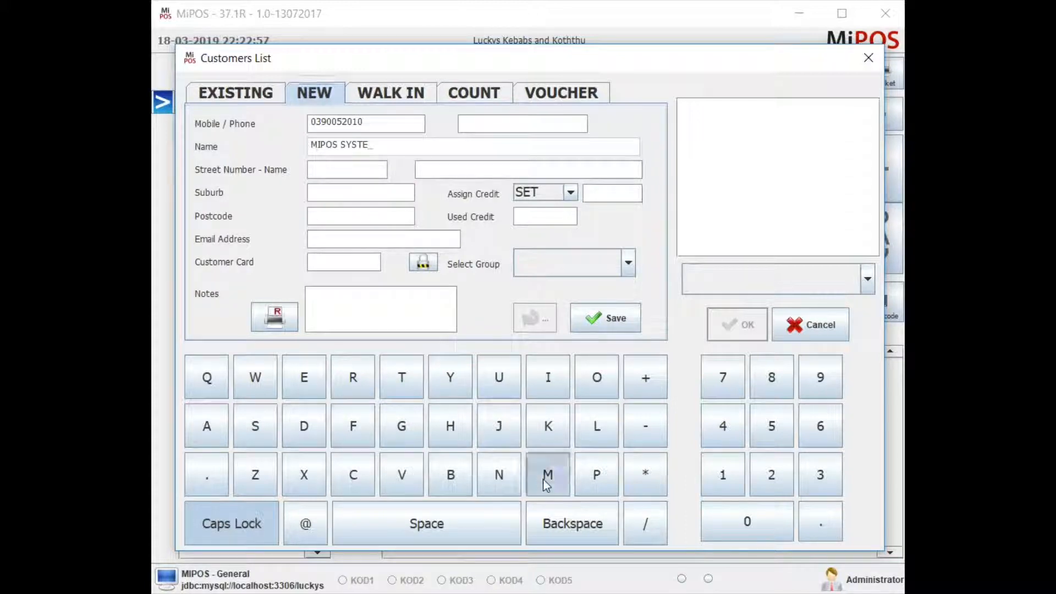
left_click(572, 192)
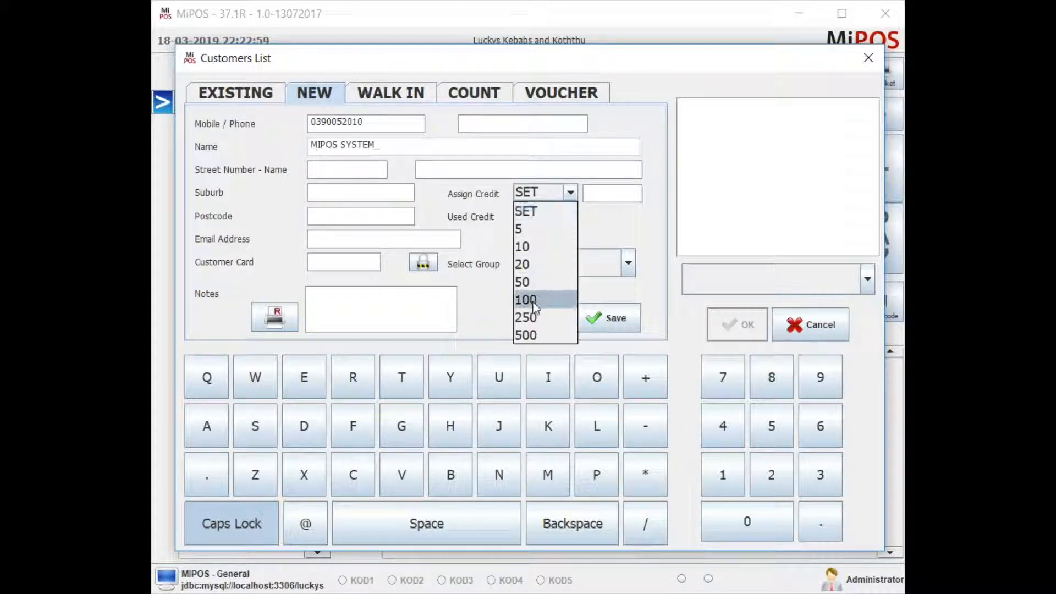
left_click(528, 317)
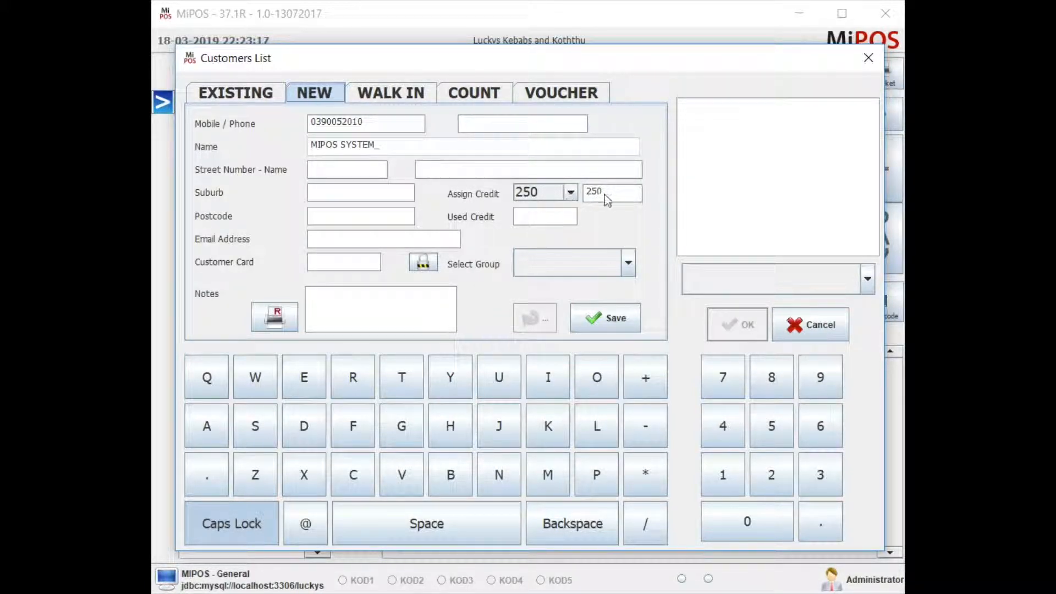
mouse_move(598, 204)
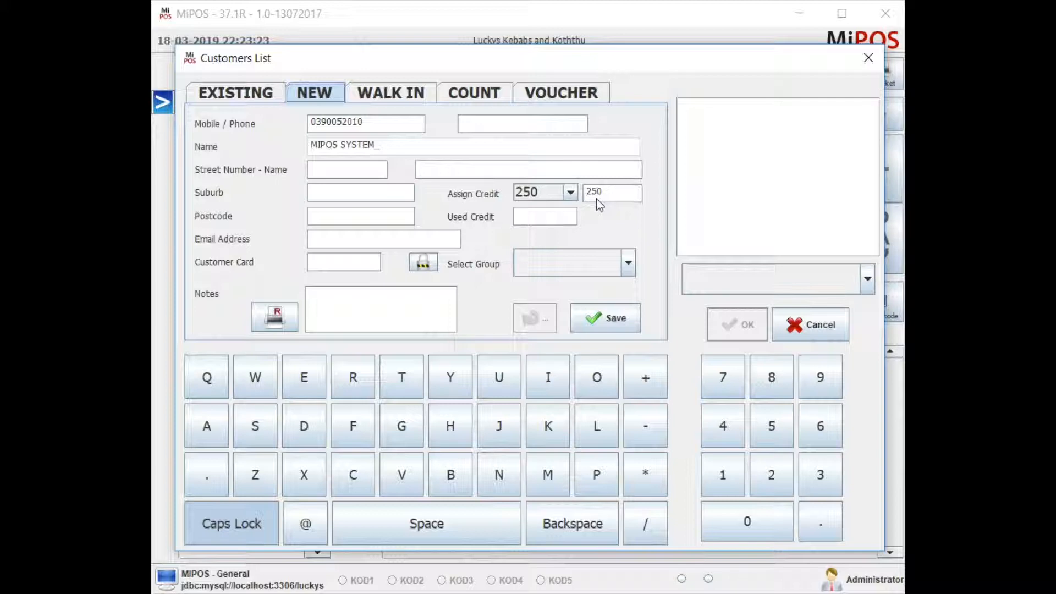
left_click(605, 317)
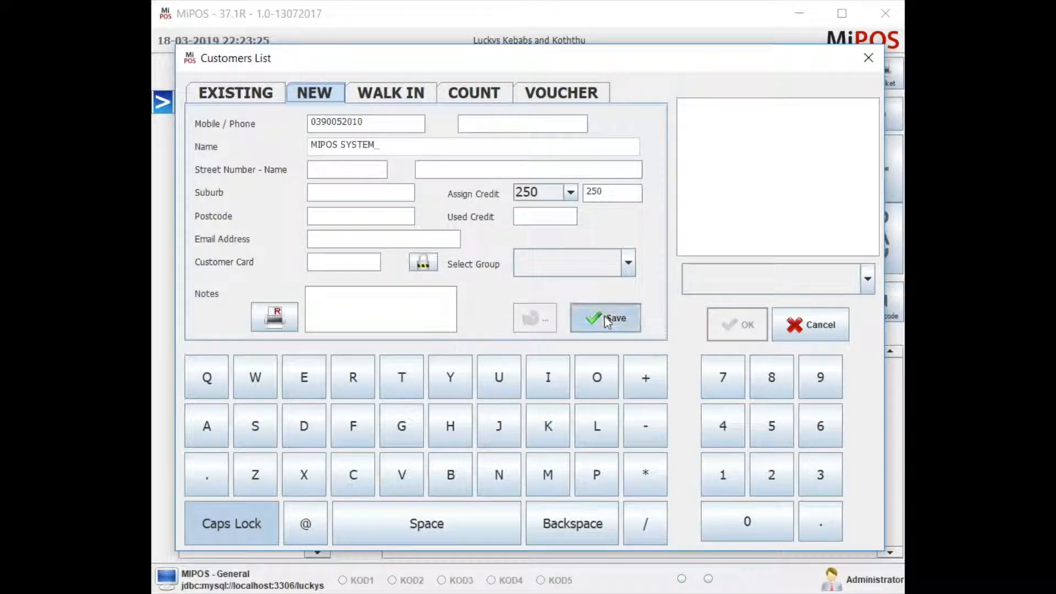
left_click(605, 318)
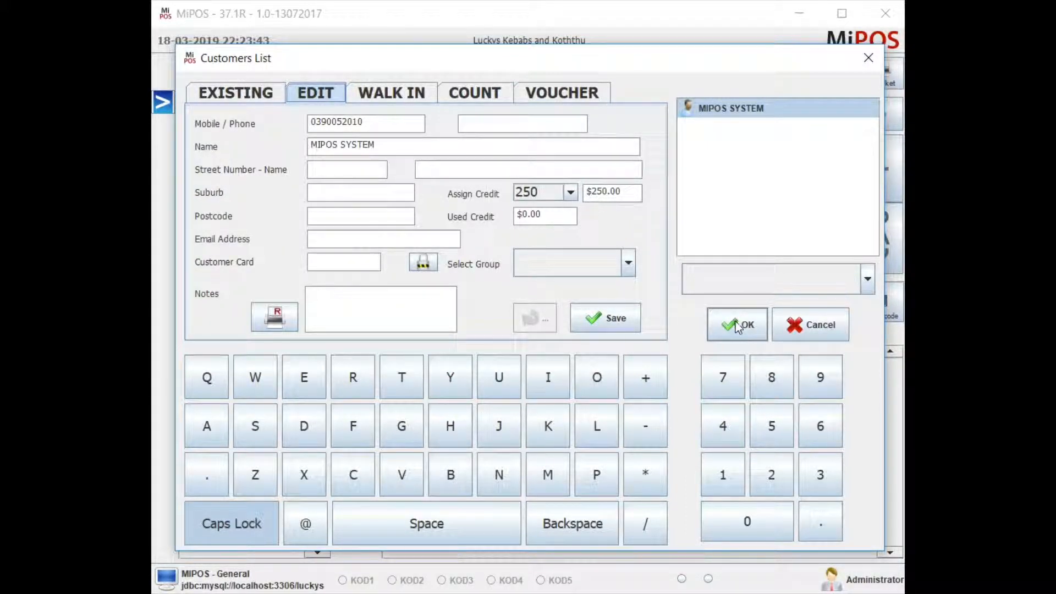
Attach MIPOS SYSTEM to the order and add the kebabs and drinks totalling $46.50.
left_click(737, 325)
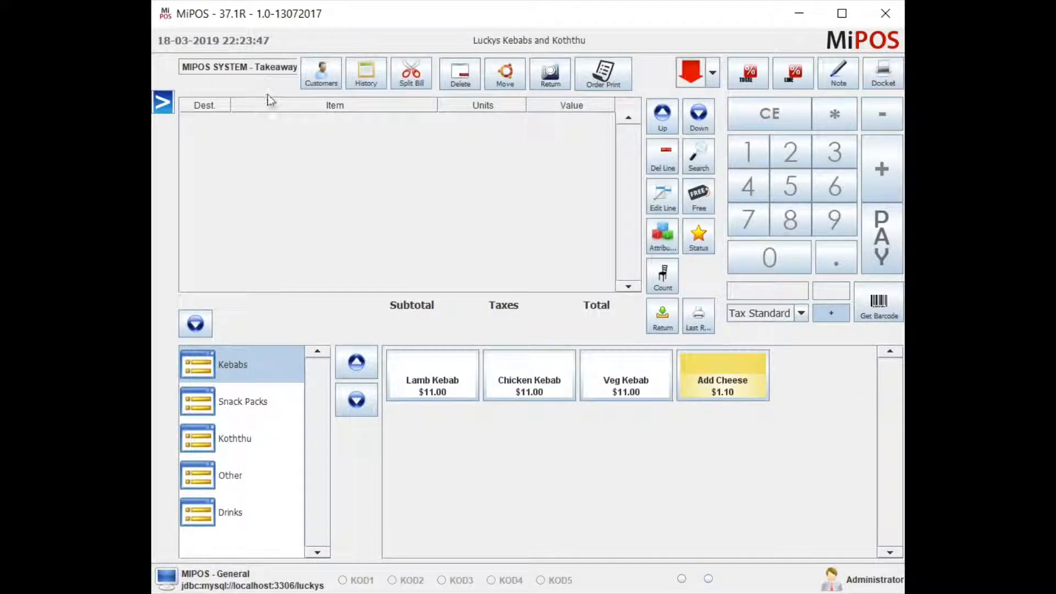
mouse_move(242, 404)
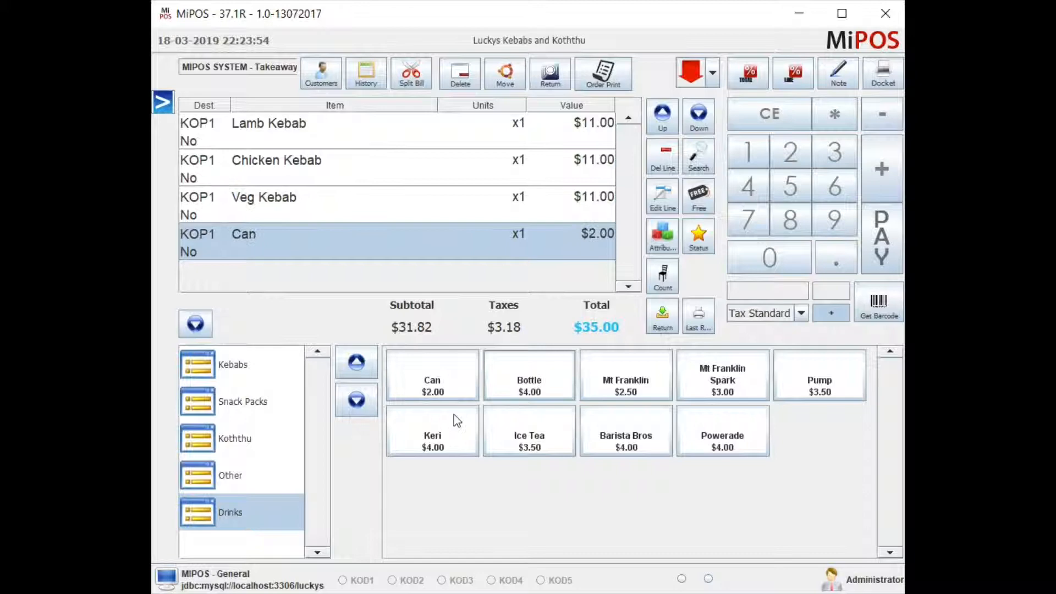
left_click(528, 375)
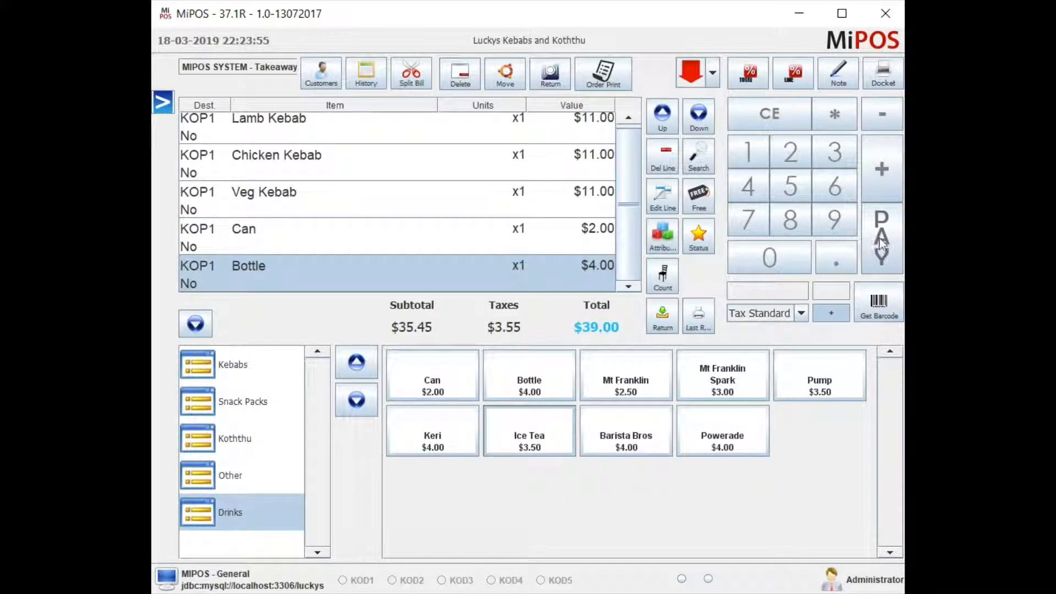
left_click(432, 431)
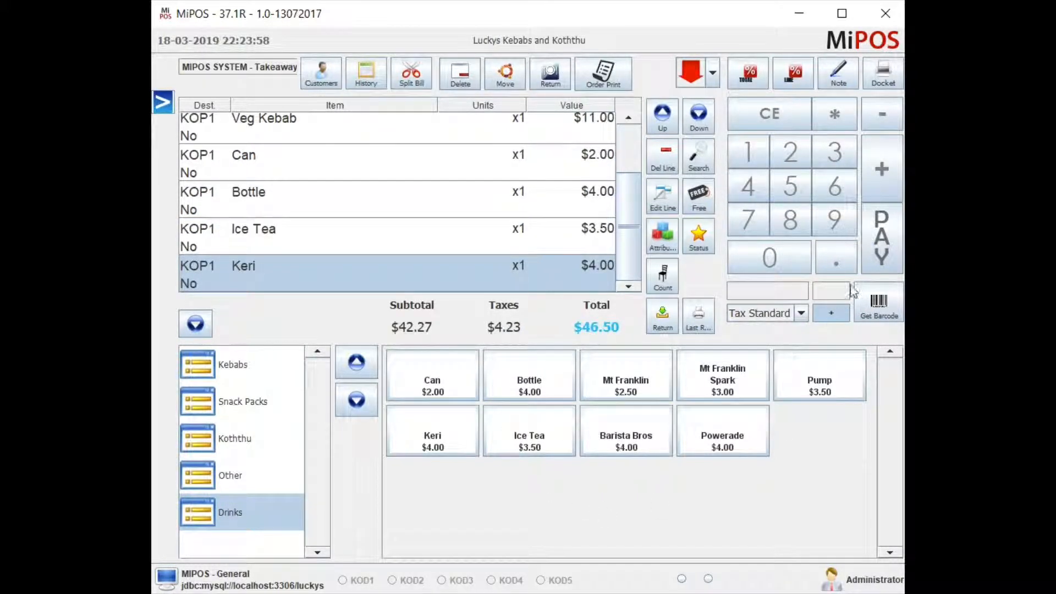
Charge the $46.50 order to the customer's account as debt.
left_click(880, 235)
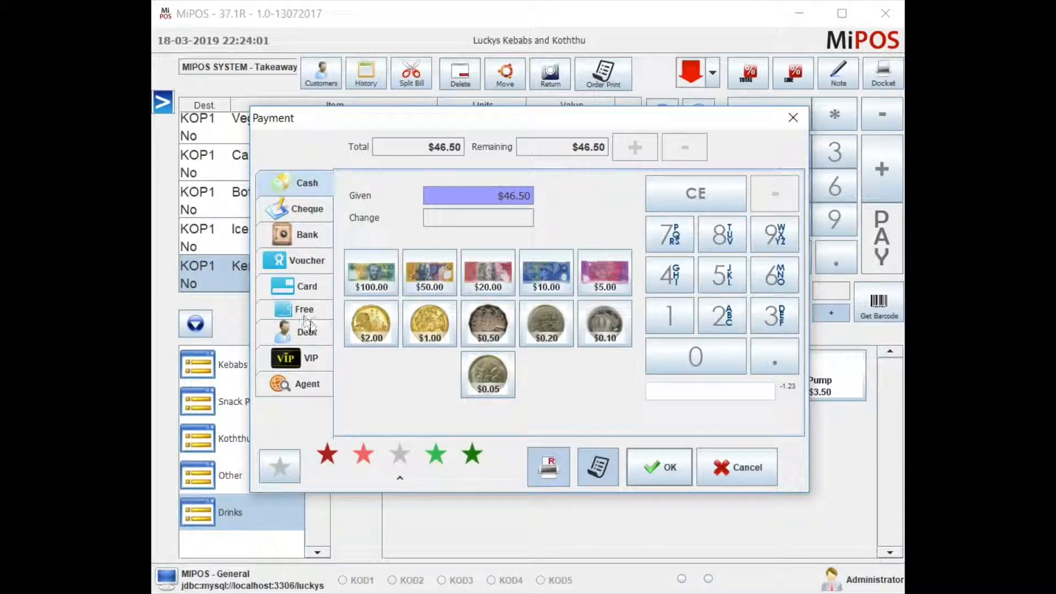
left_click(305, 333)
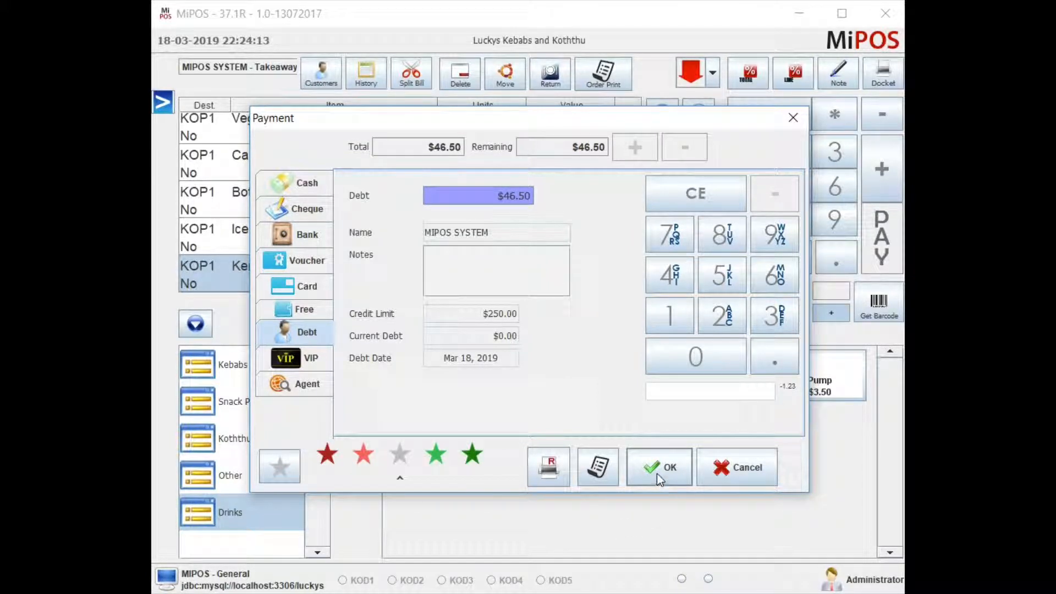
left_click(665, 466)
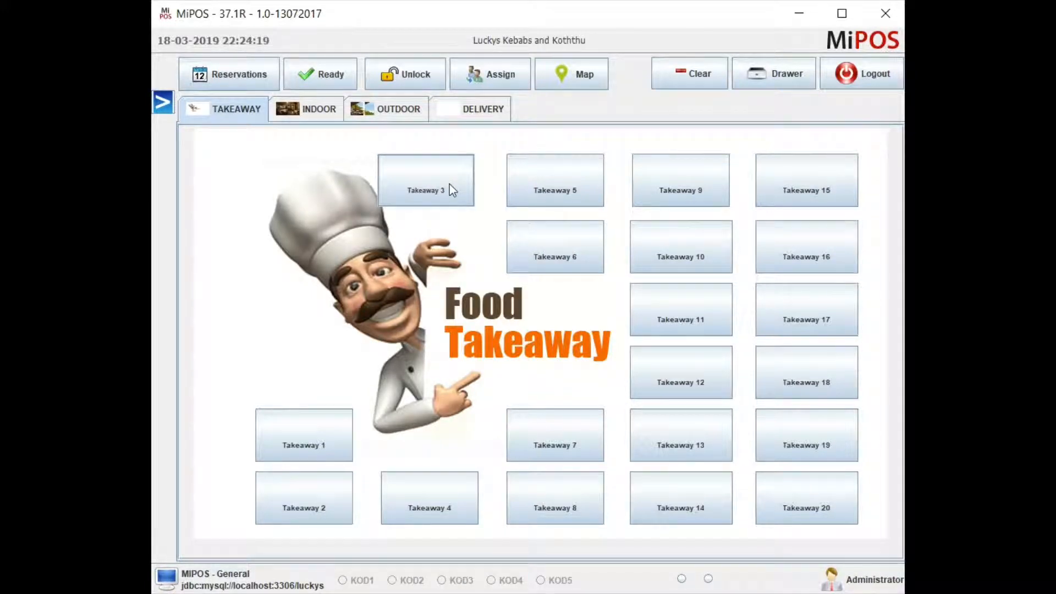
Build an $11.50 Takeaway 3 order (Ice Tea, Barista Bros) for MIPOS SYSTEM and choose Debt payment.
left_click(426, 191)
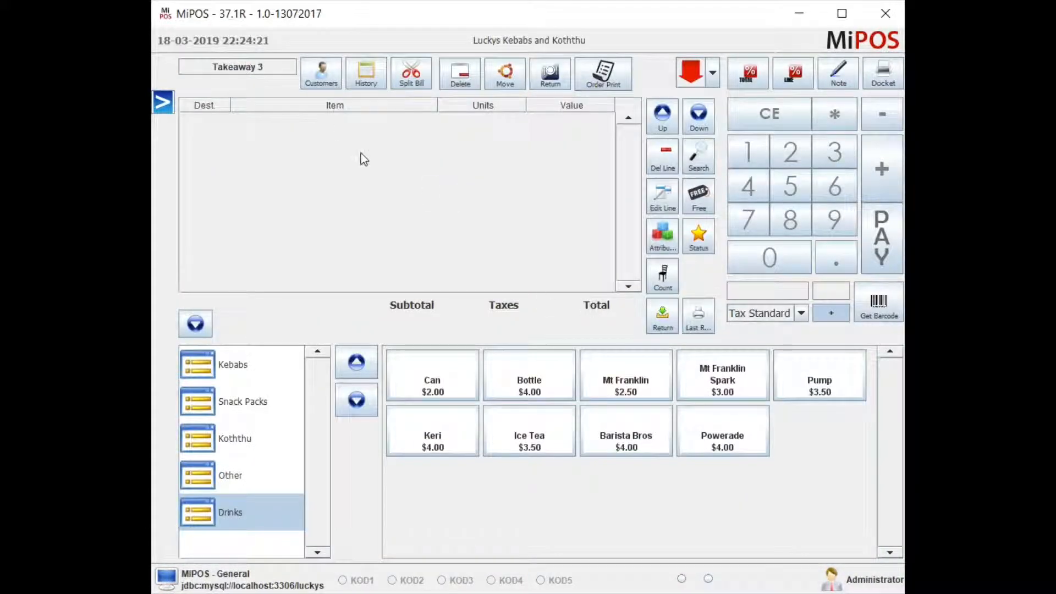
left_click(321, 73)
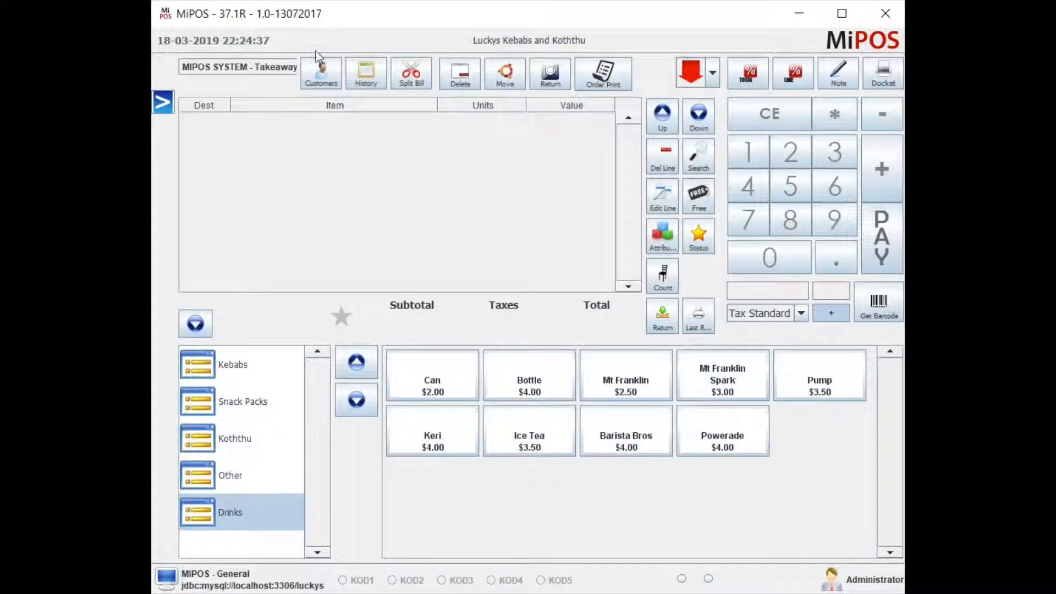
left_click(528, 430)
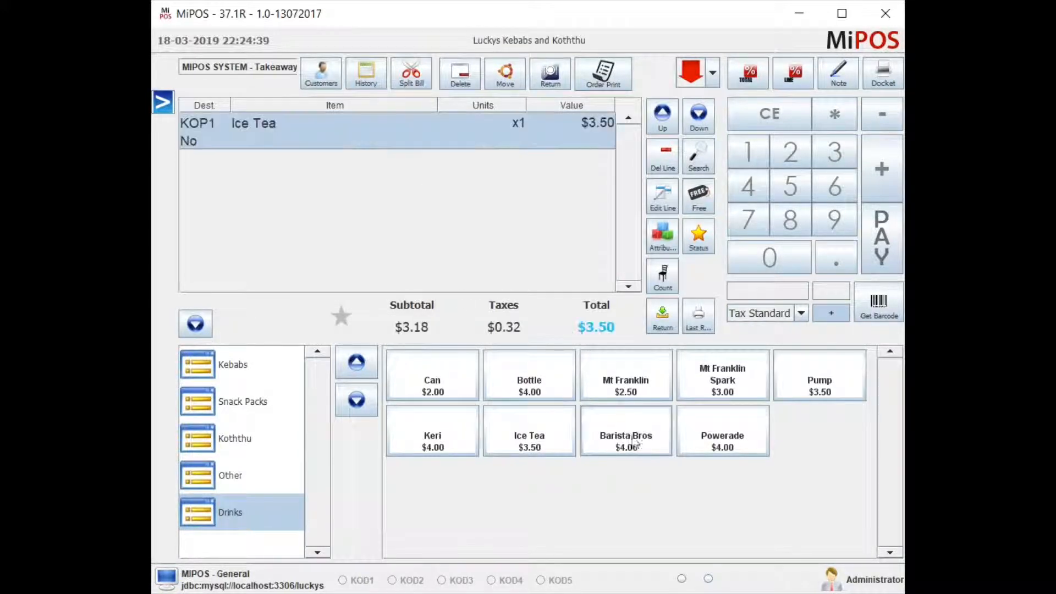
left_click(722, 433)
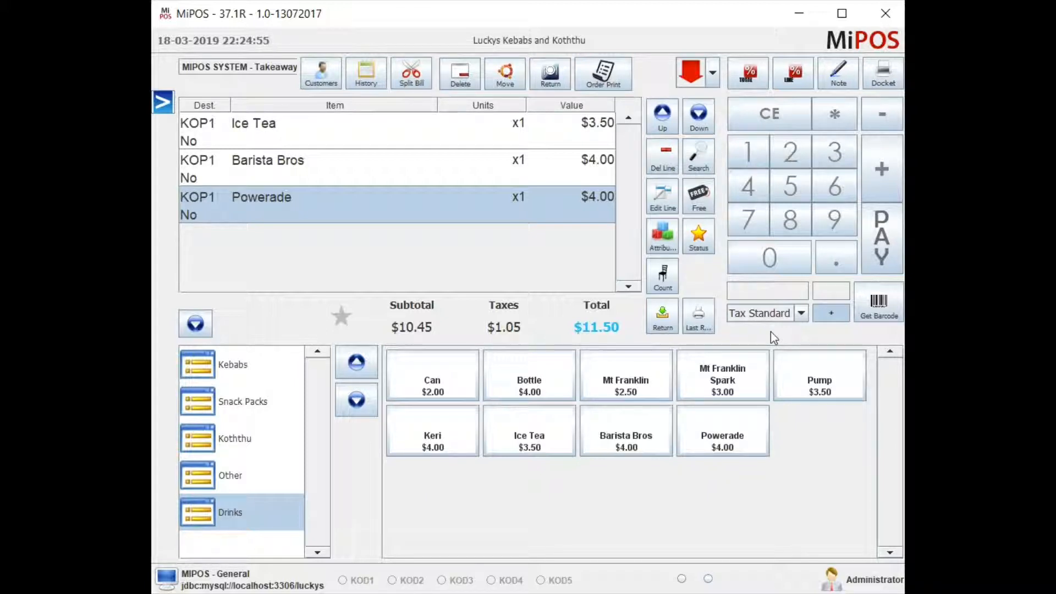
mouse_move(889, 255)
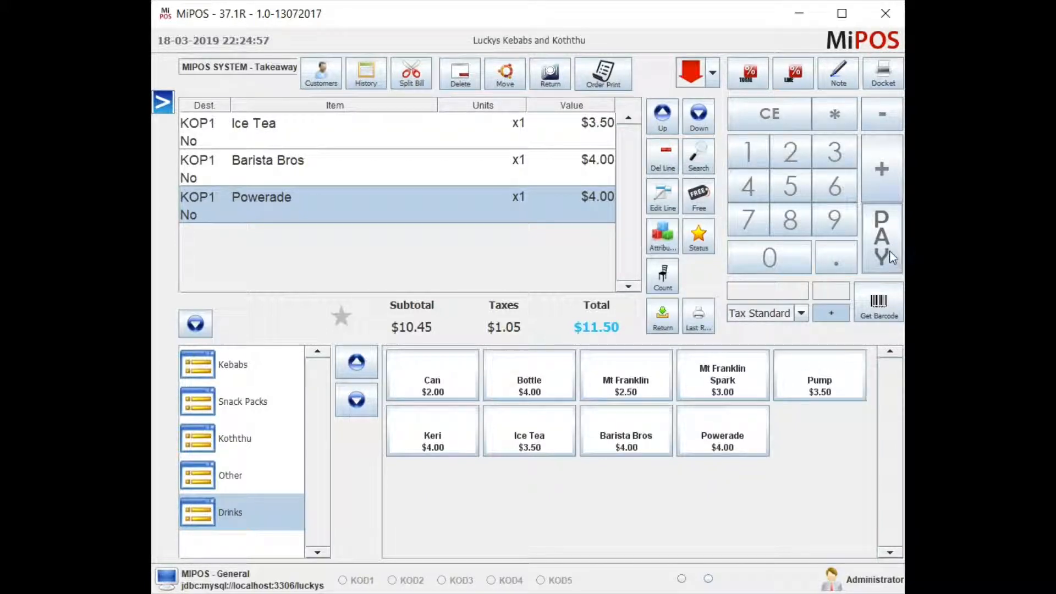
left_click(882, 236)
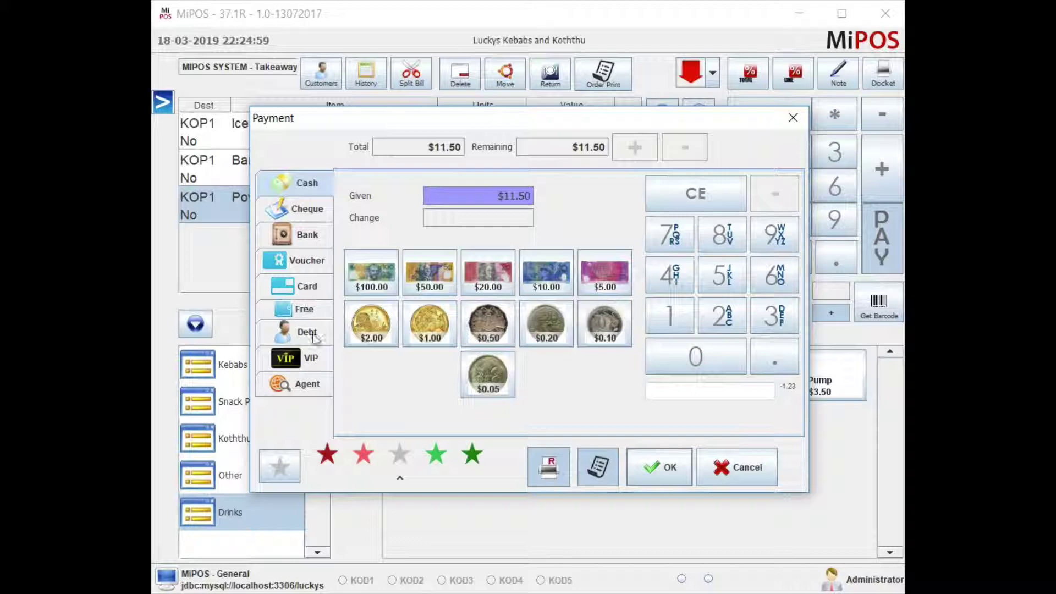
left_click(306, 332)
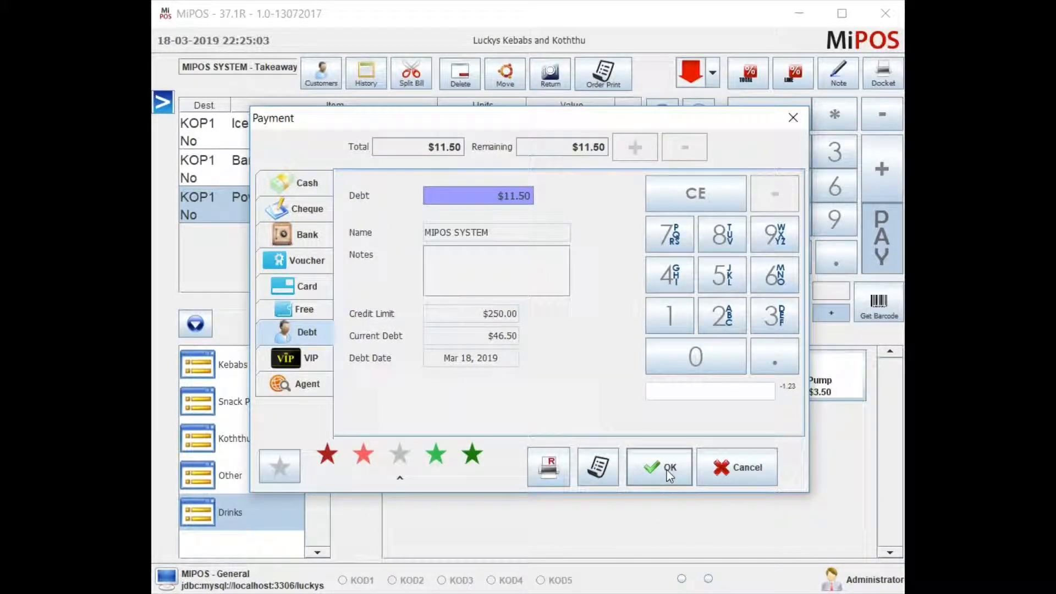
mouse_move(511, 328)
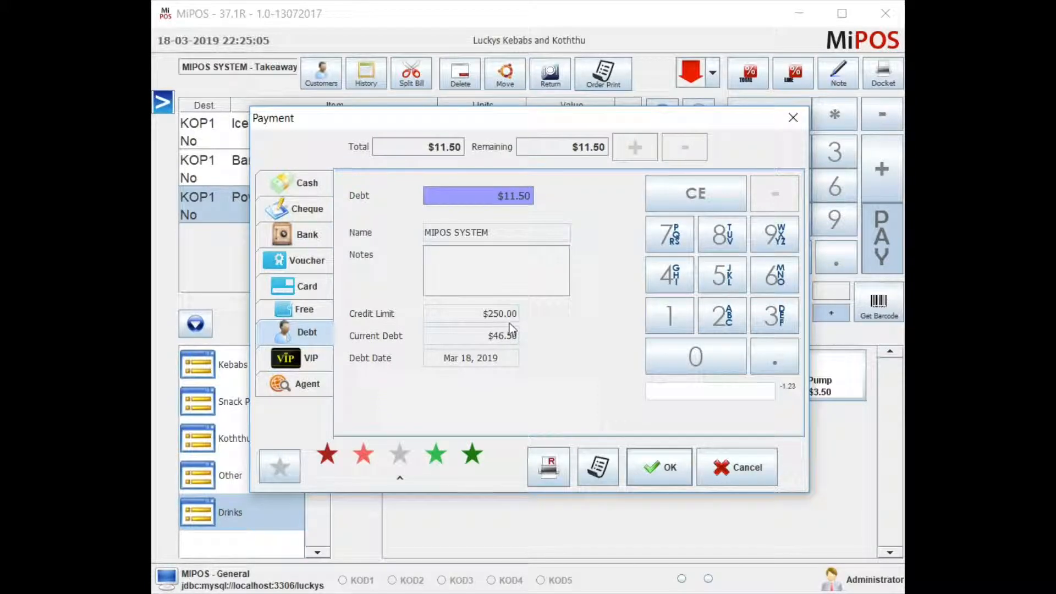
mouse_move(507, 321)
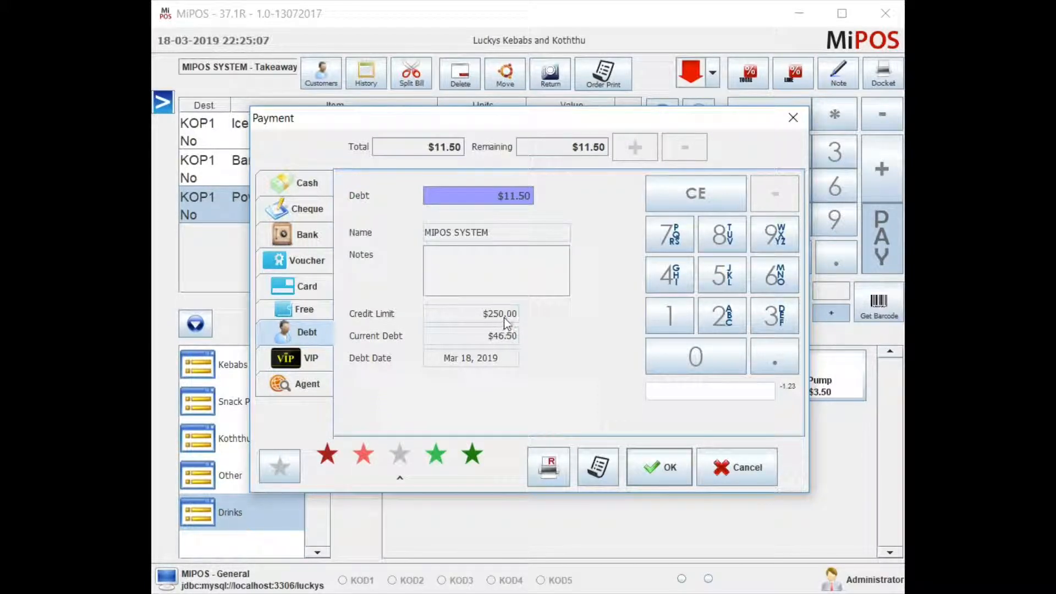
mouse_move(507, 346)
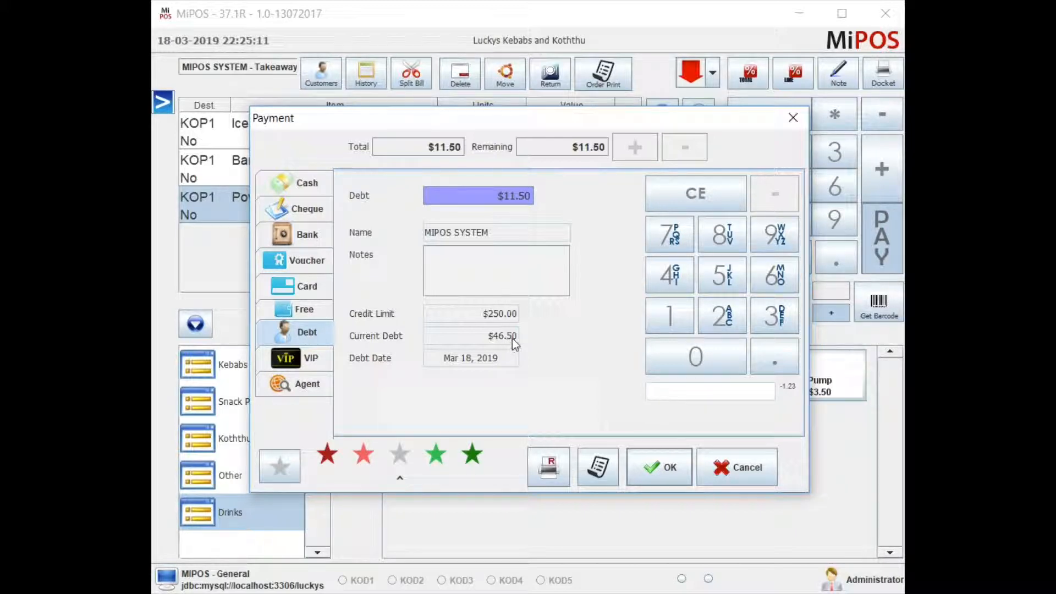
mouse_move(507, 338)
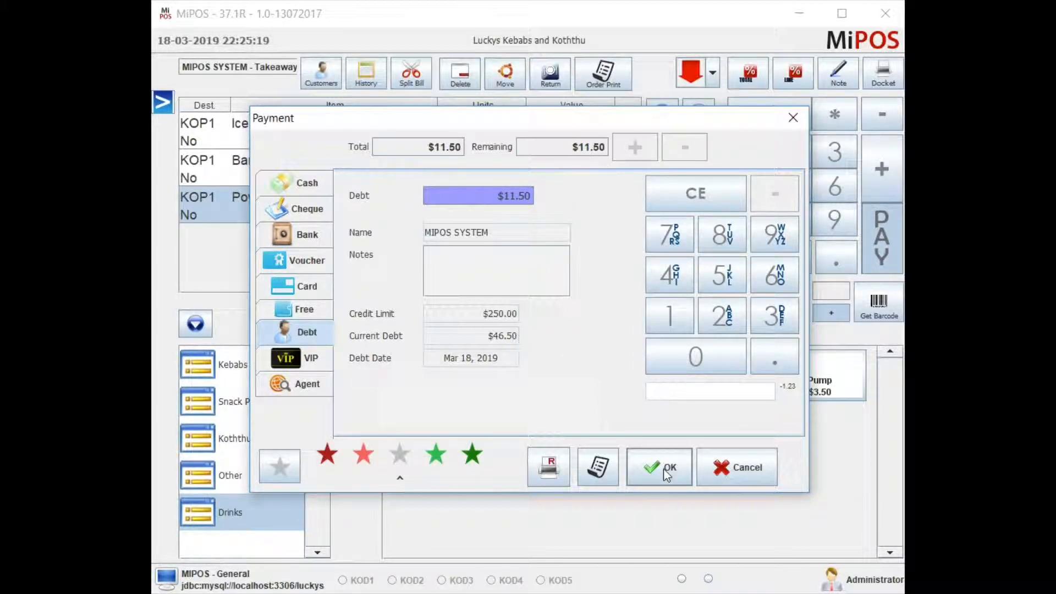
Complete the $11.50 debt sale and reopen Takeaway 3 with MIPOS SYSTEM attached.
left_click(659, 468)
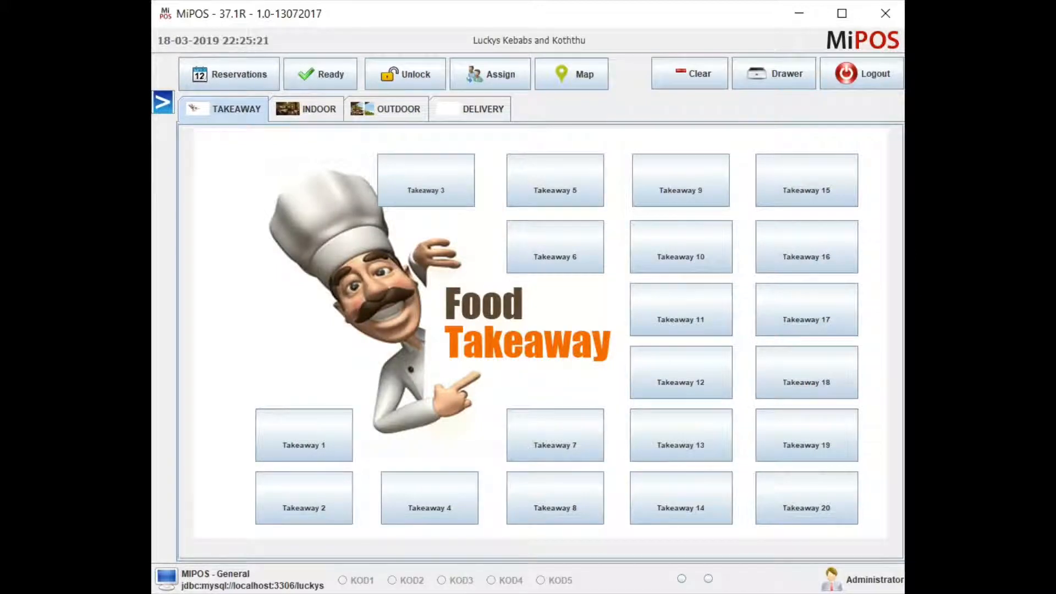
left_click(427, 180)
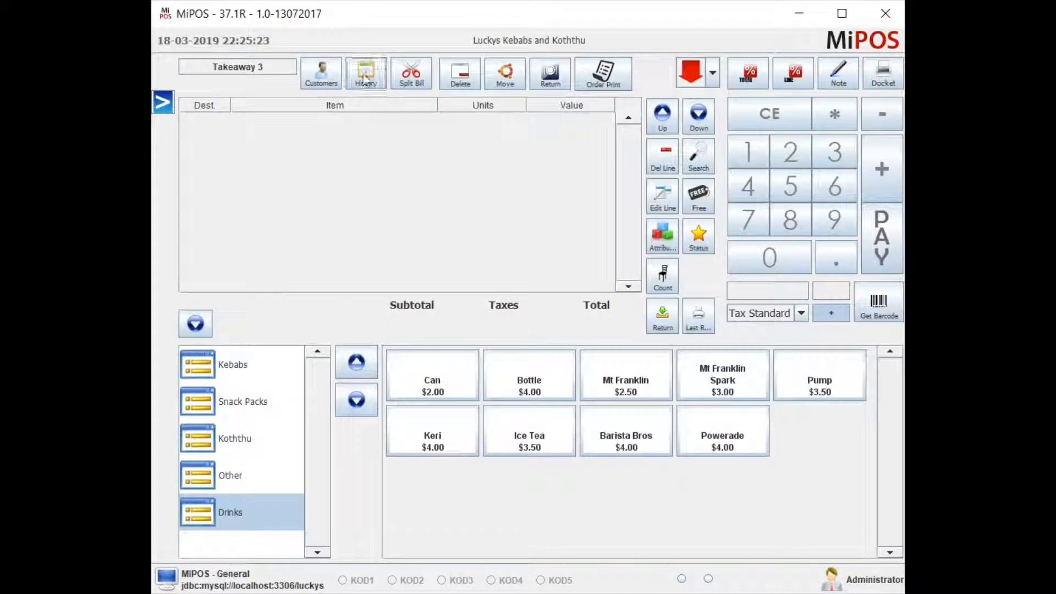
left_click(320, 73)
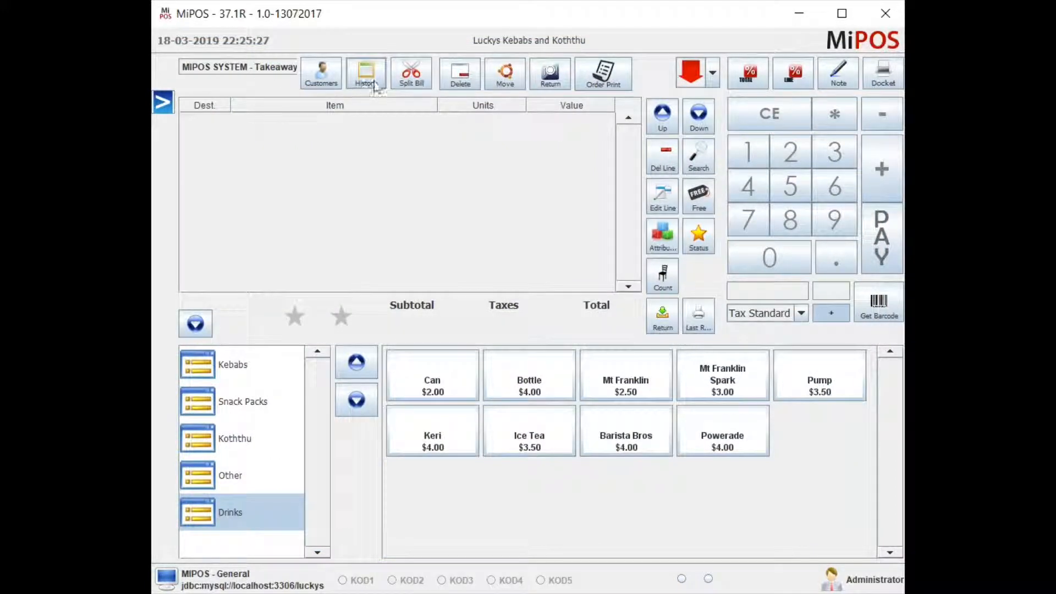
mouse_move(364, 82)
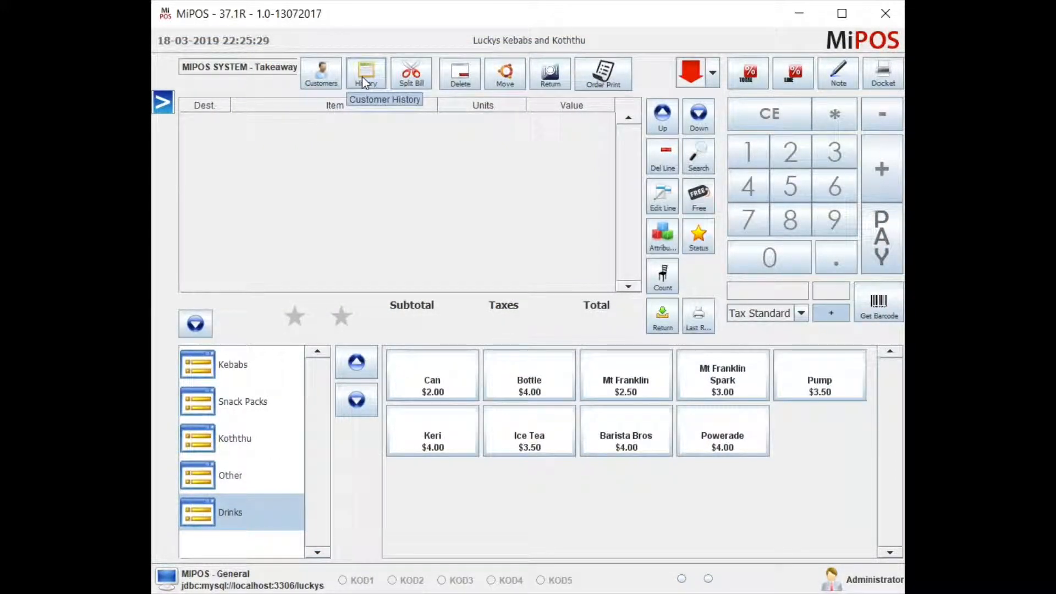
Review the customer's ticket history: debt tickets $11.50 and $46.50 totalling $58.00.
left_click(365, 72)
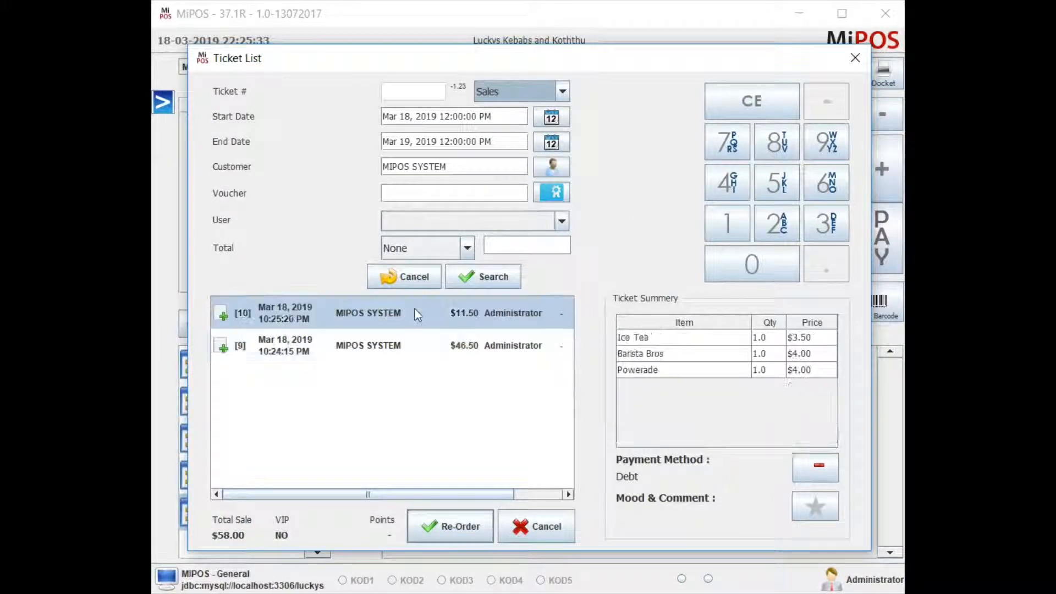
left_click(854, 57)
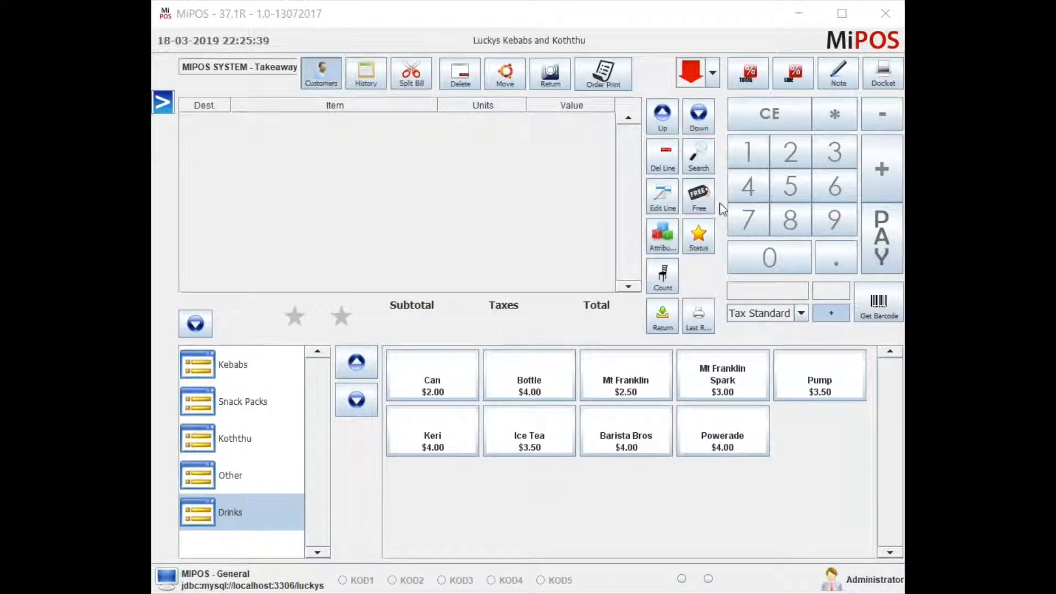
left_click(162, 104)
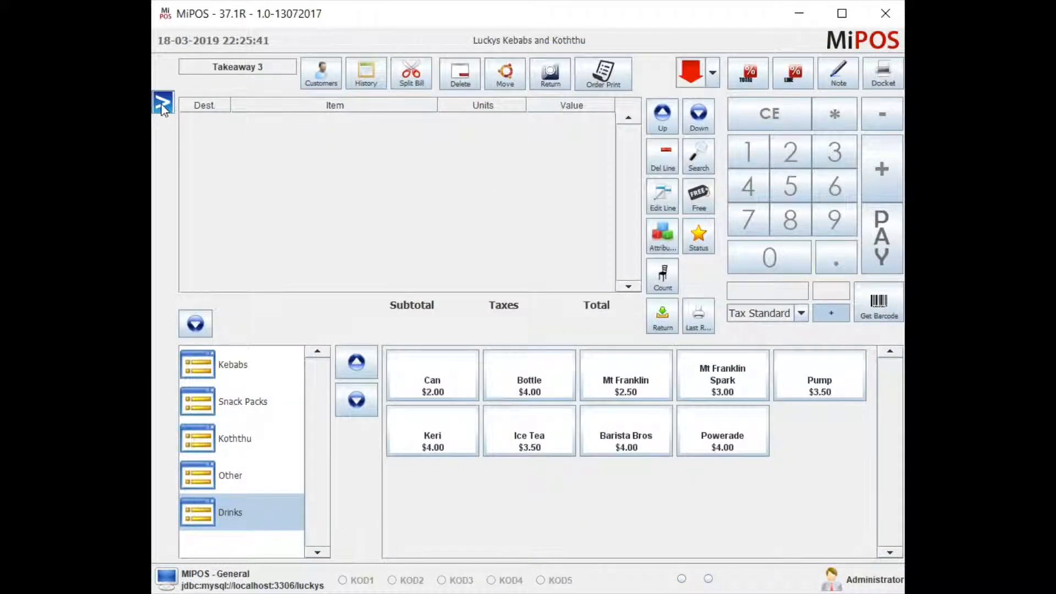
Go to the Customers section and open the Customers Diary report.
left_click(321, 72)
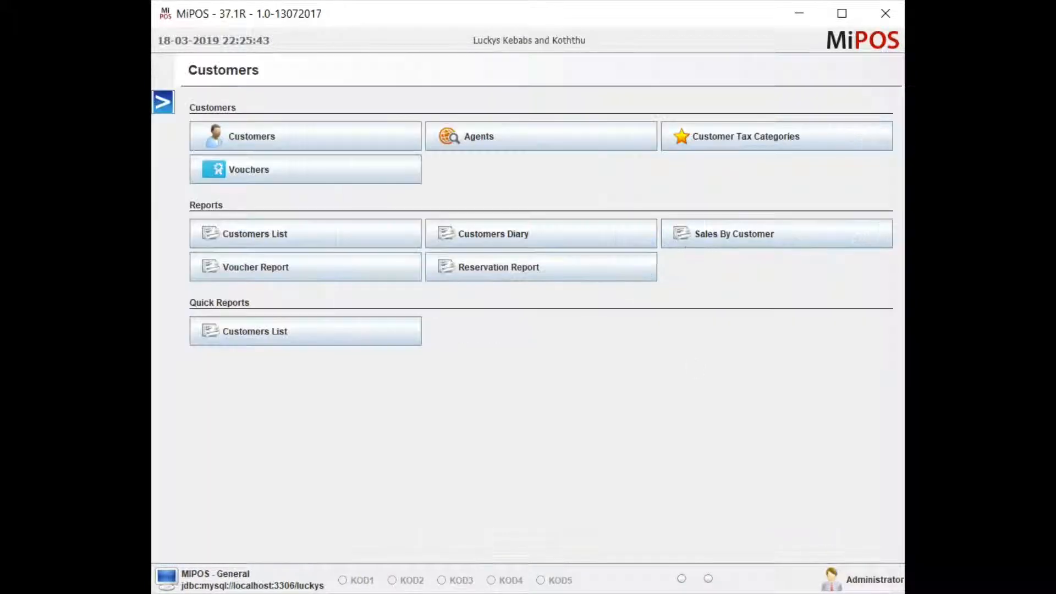
mouse_move(496, 242)
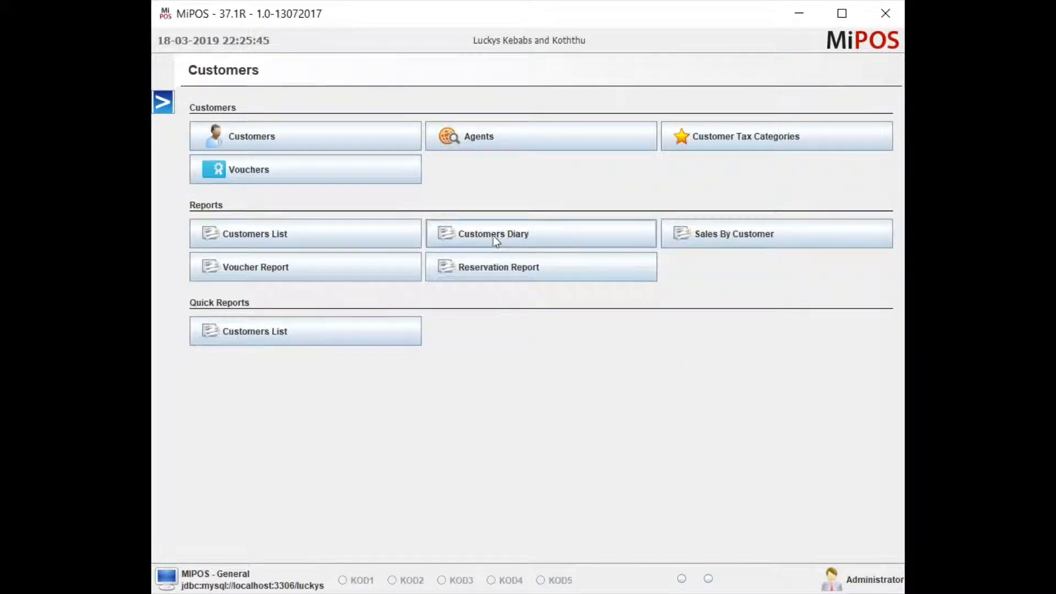
left_click(493, 233)
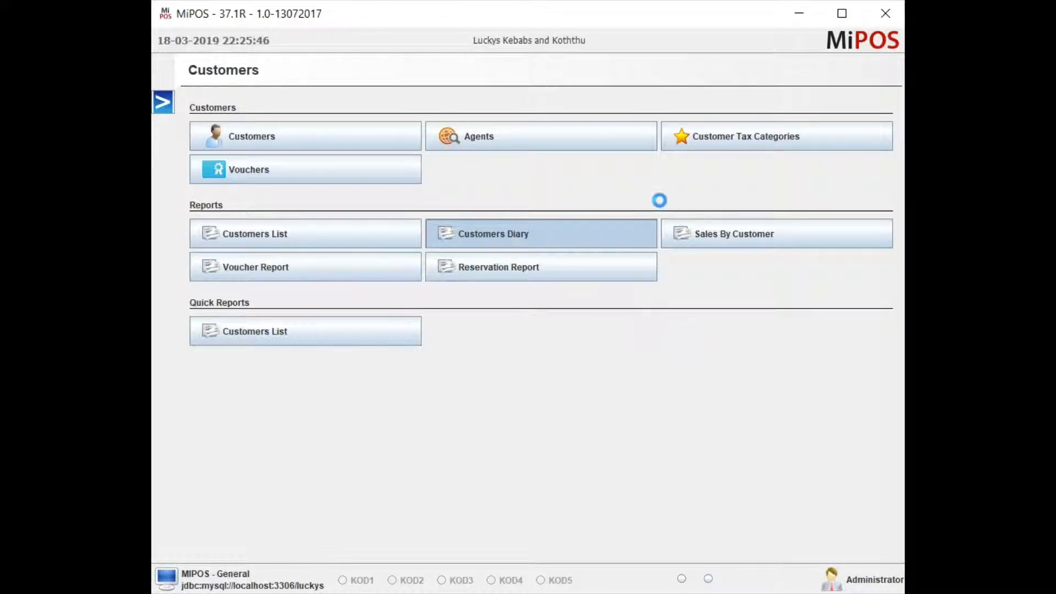
left_click(492, 233)
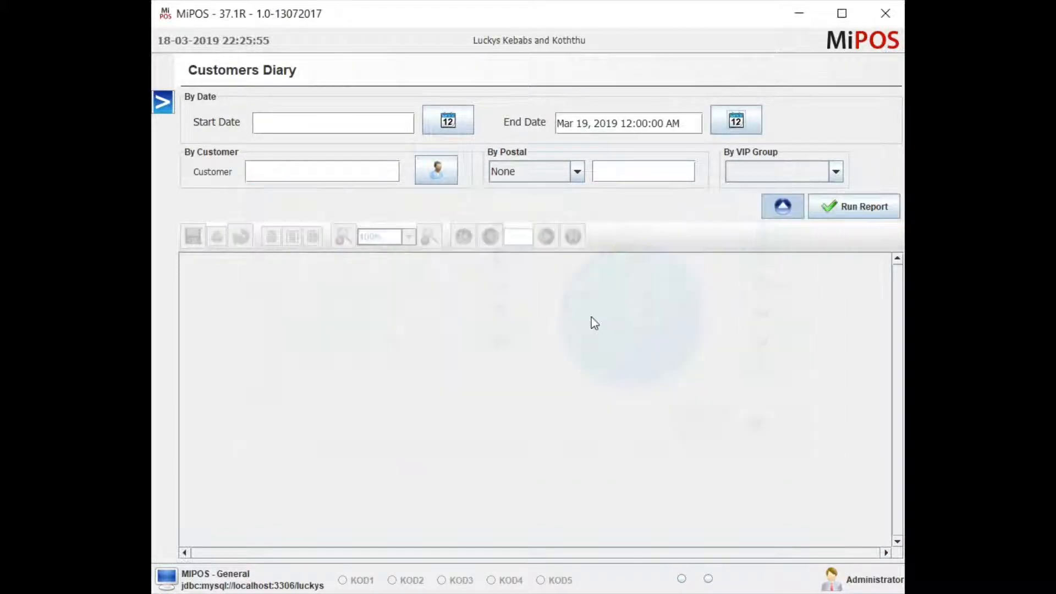
Run the diary for MIPOS SYSTEM from Mar 1, listing tickets 10 and 9 totalling $58.00.
left_click(447, 119)
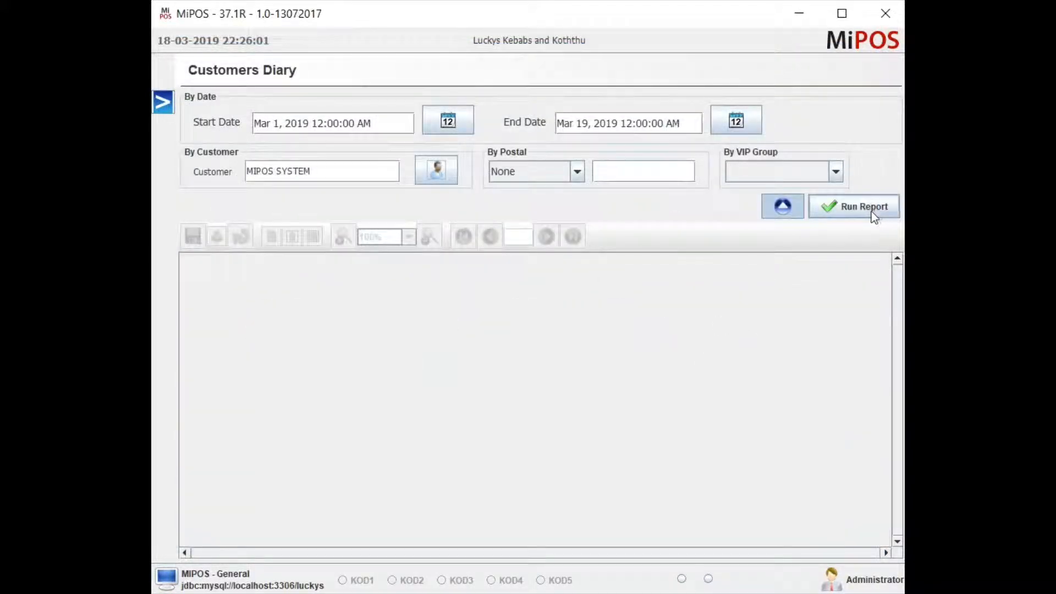
left_click(865, 207)
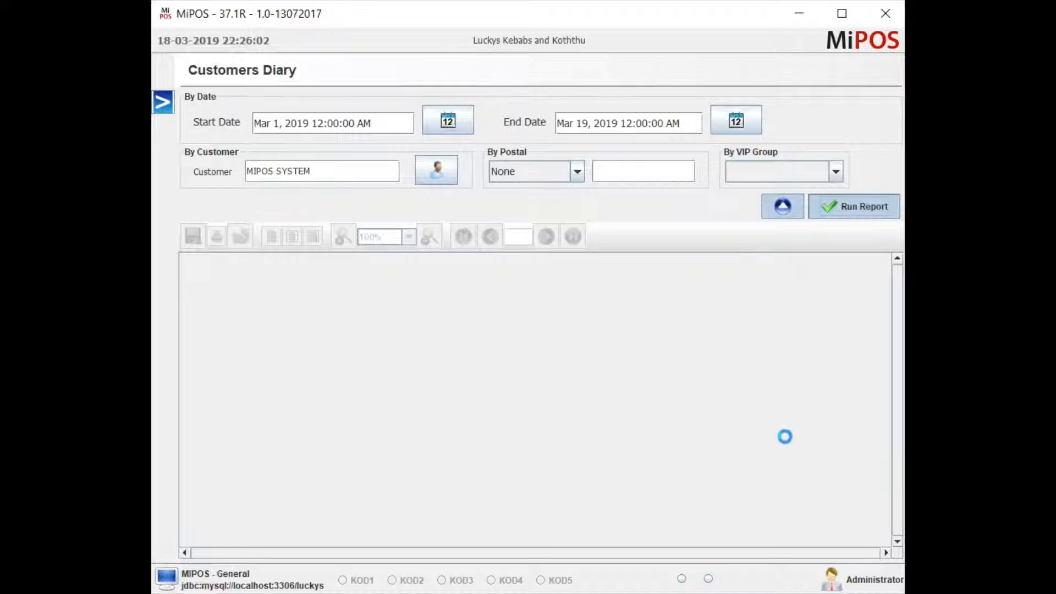
left_click(853, 206)
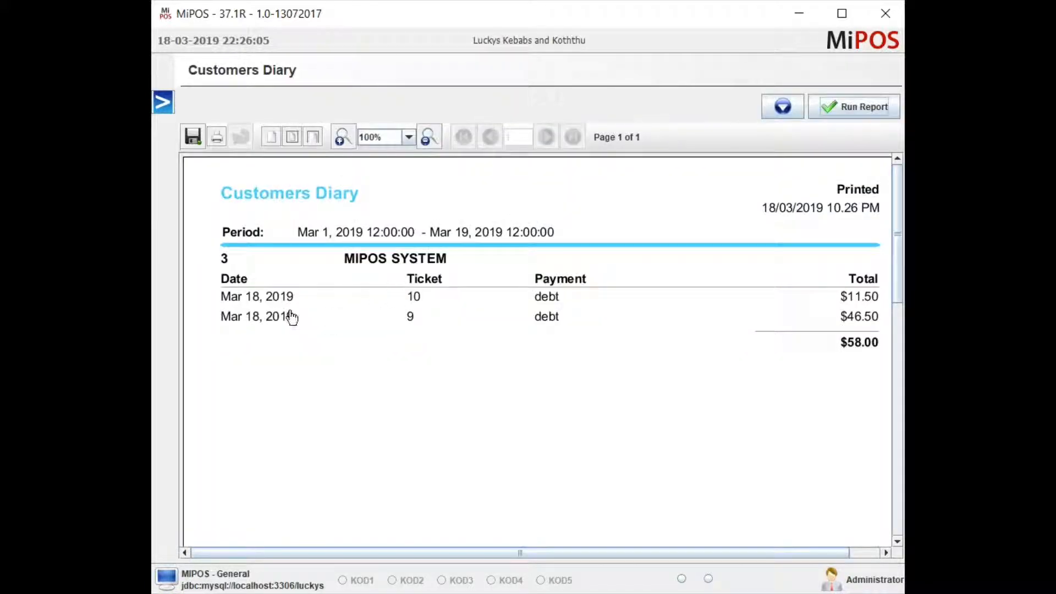
mouse_move(405, 321)
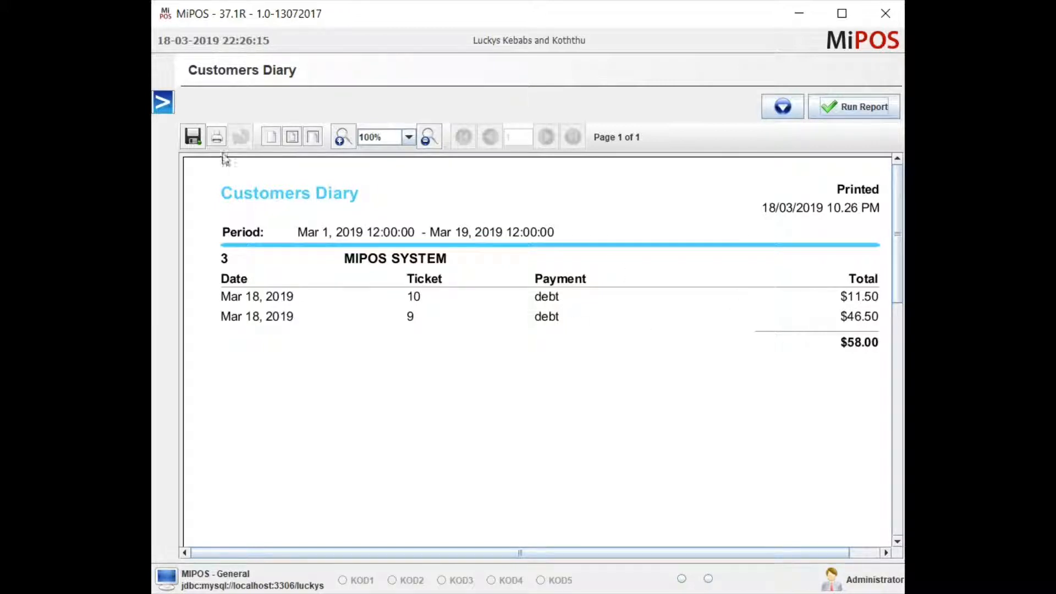
mouse_move(164, 104)
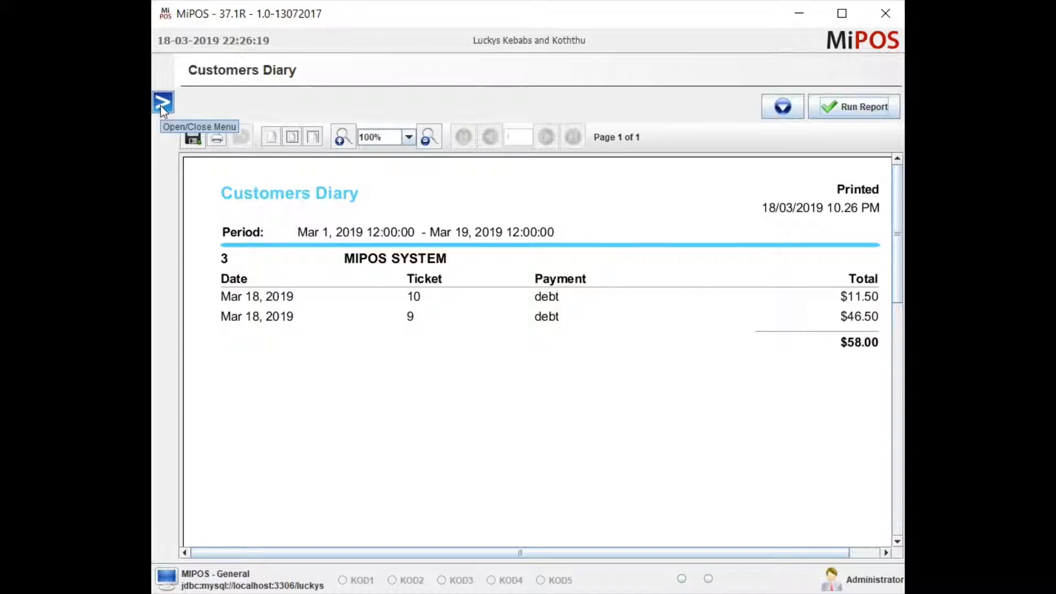
Open the Sales By Customer report from the customer administration section.
left_click(163, 103)
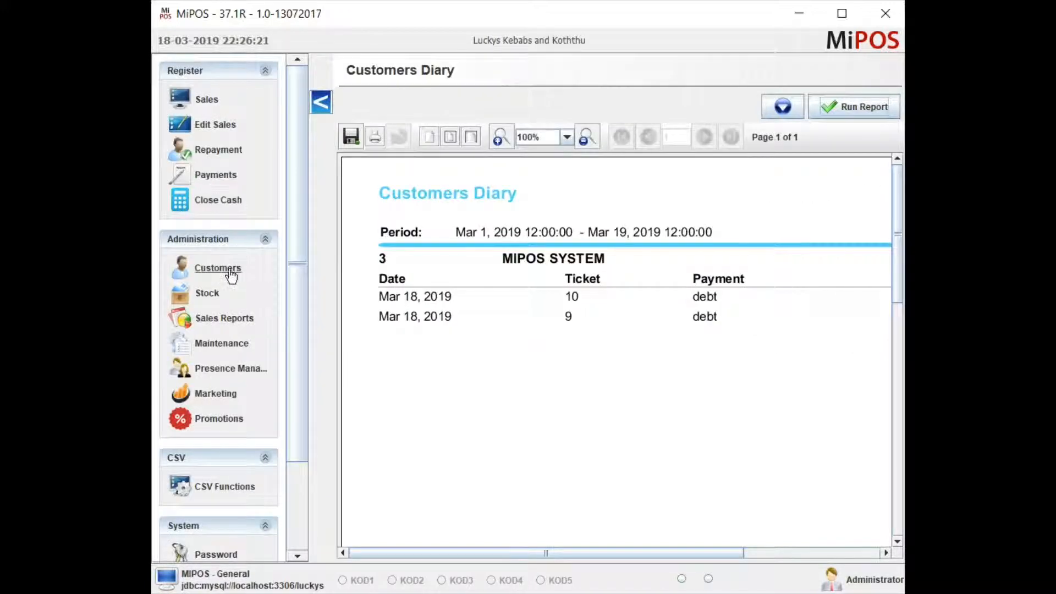
left_click(218, 268)
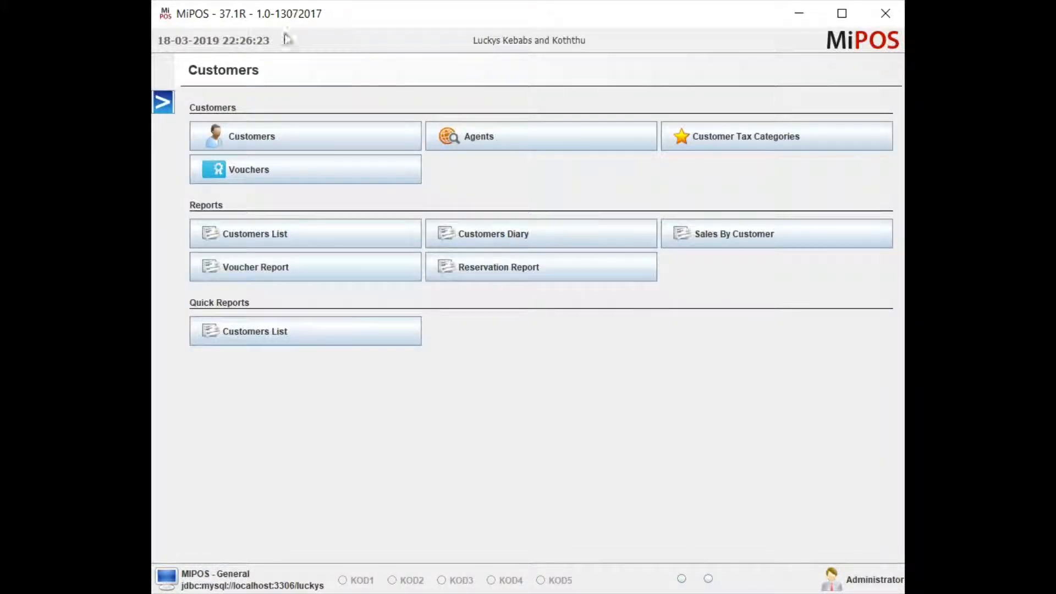
mouse_move(704, 240)
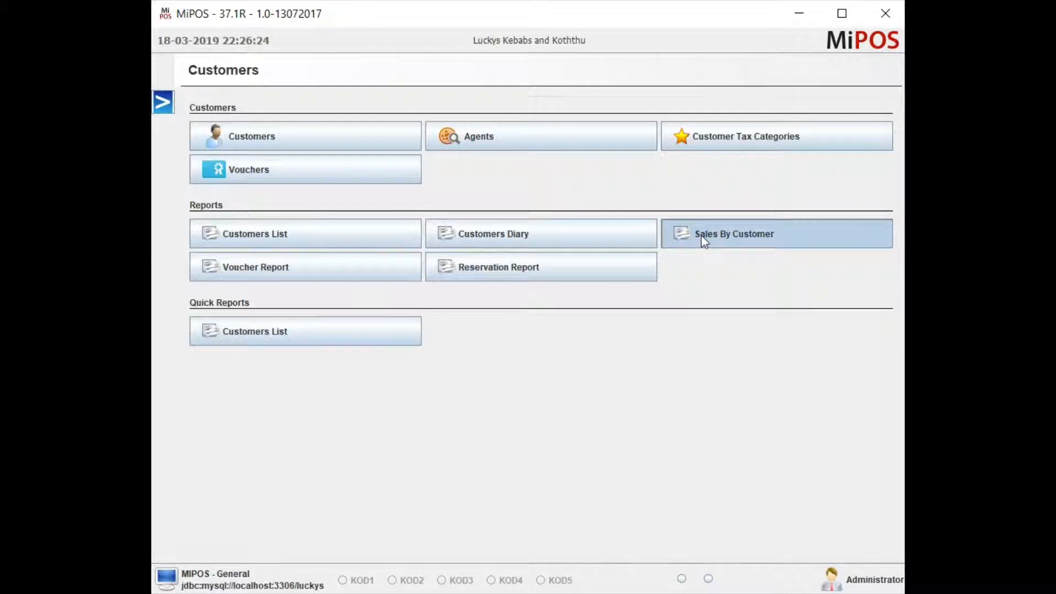
left_click(734, 233)
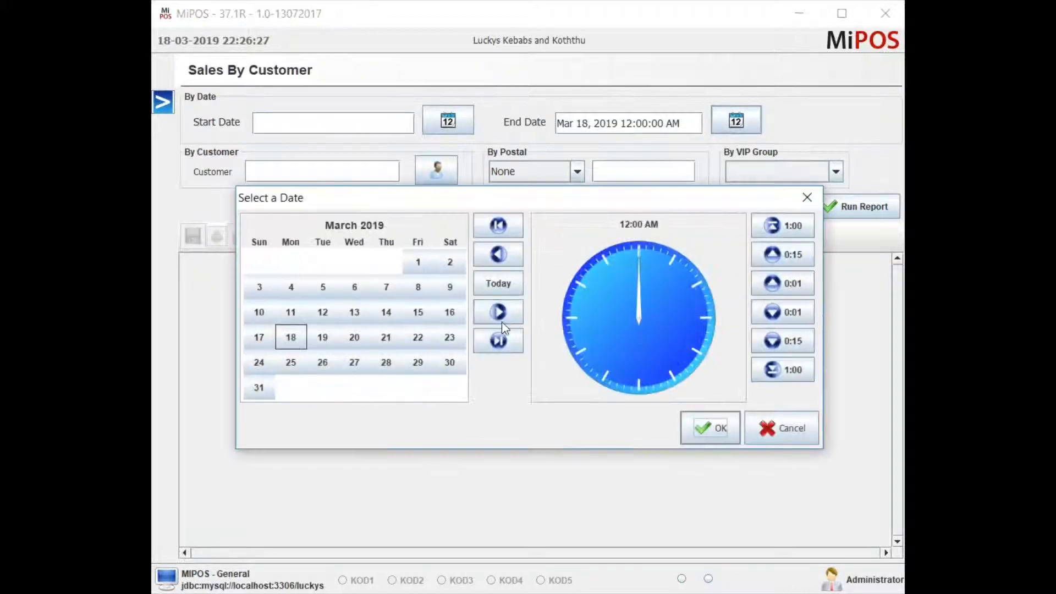
Run the report for MIPOS SYSTEM to Mar 19, 2019: ten items, $58.00 grand total.
left_click(711, 427)
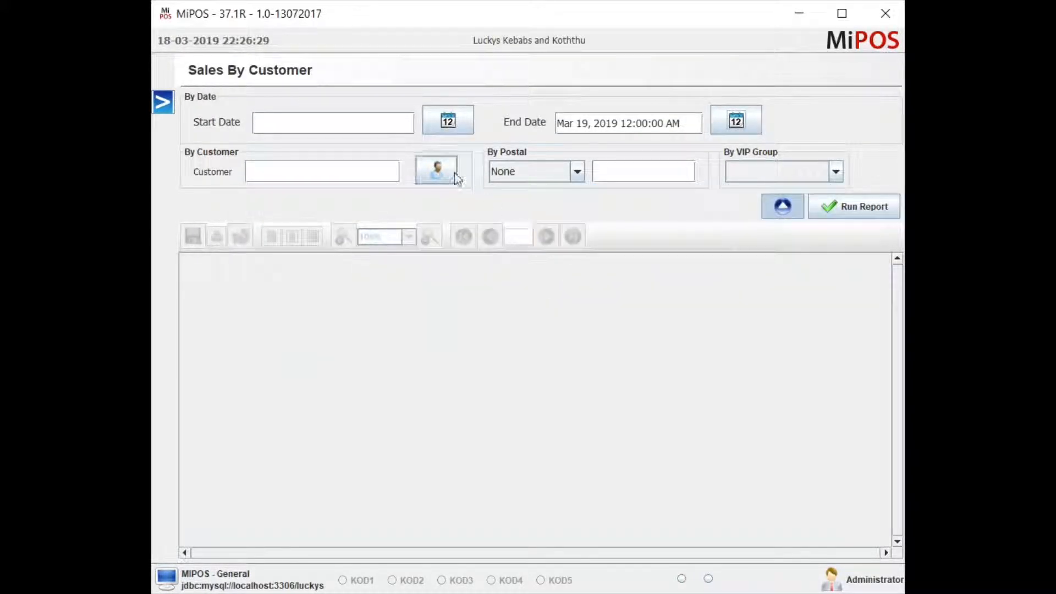
left_click(438, 169)
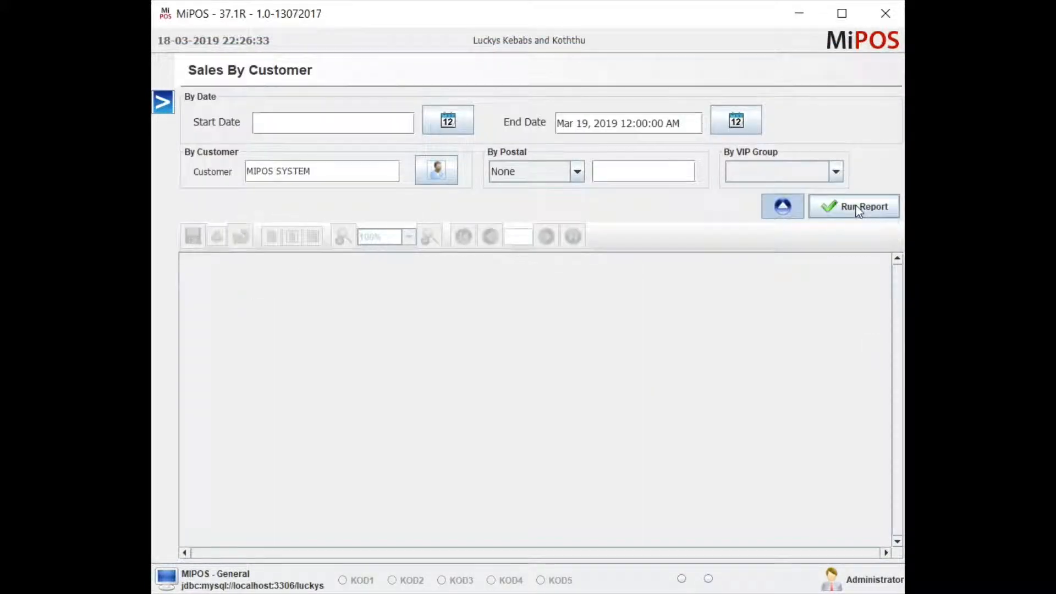
left_click(853, 206)
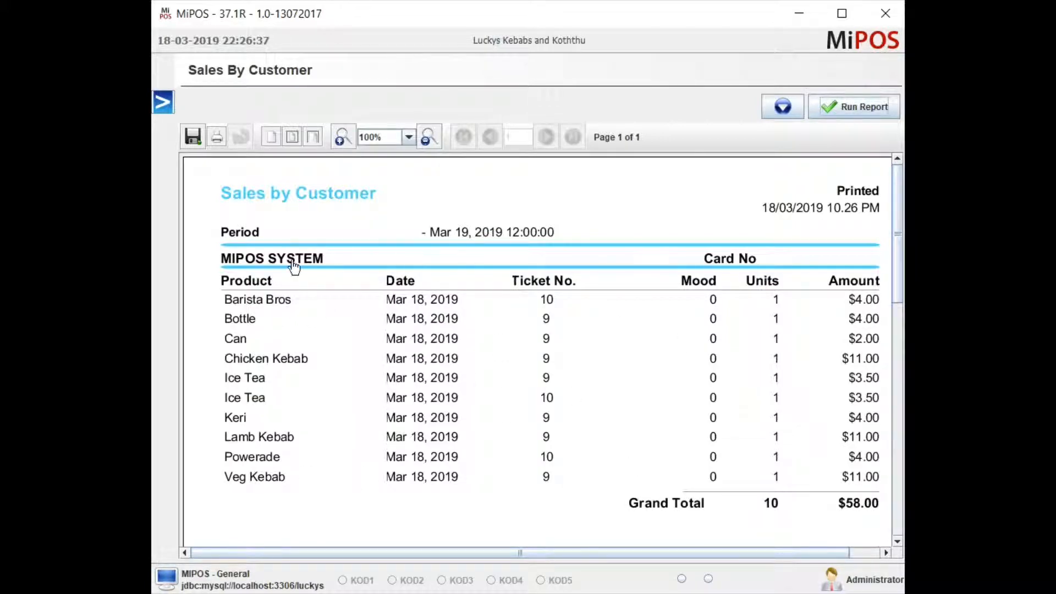
mouse_move(590, 379)
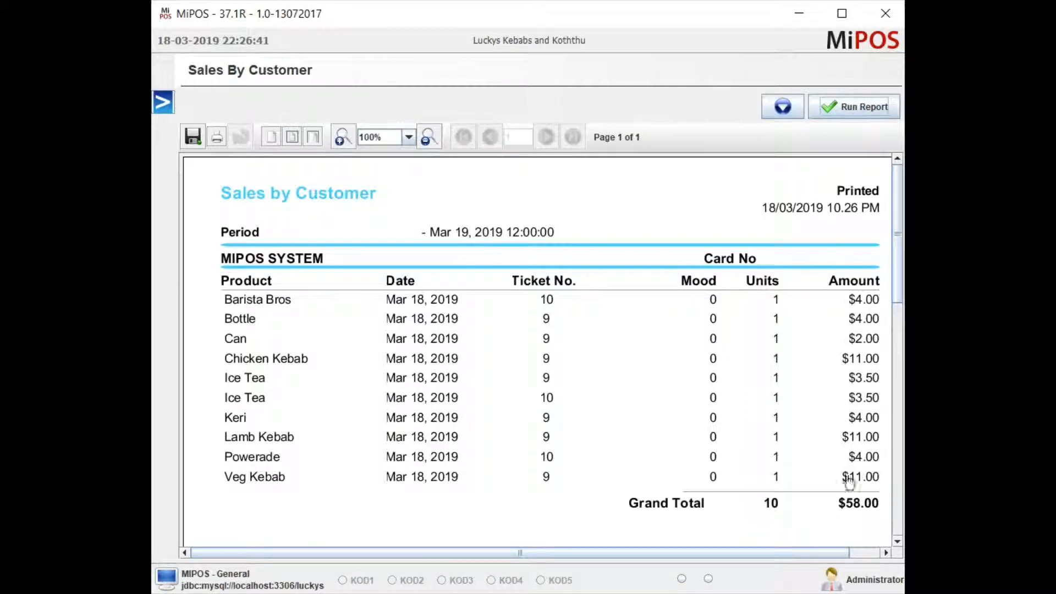
mouse_move(160, 112)
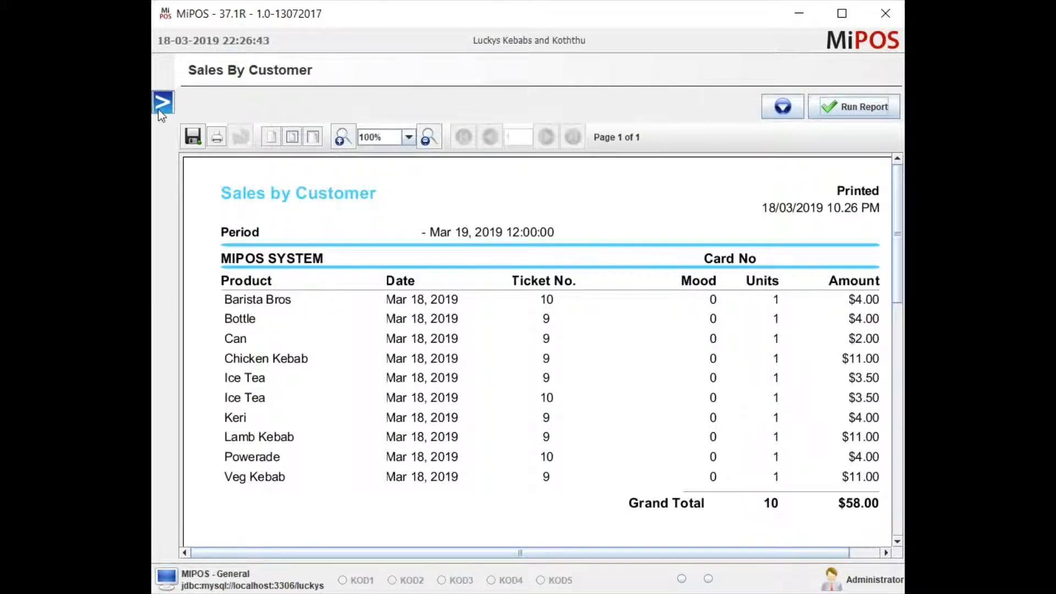
left_click(163, 103)
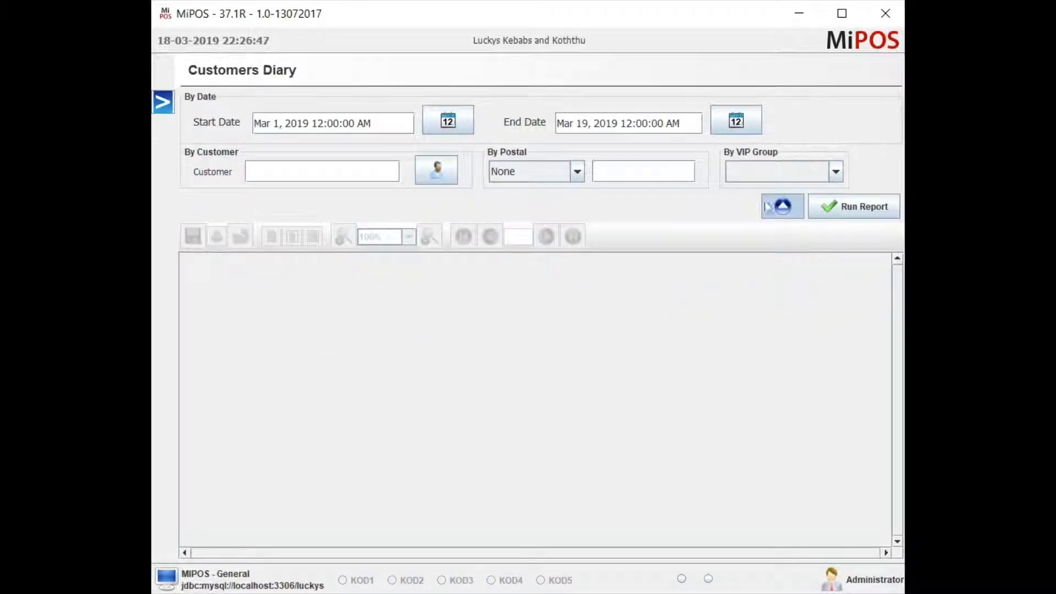
Narrow the Customers Diary to MIPOS SYSTEM alone, showing tickets 10 and 9 totalling $58.00.
left_click(853, 207)
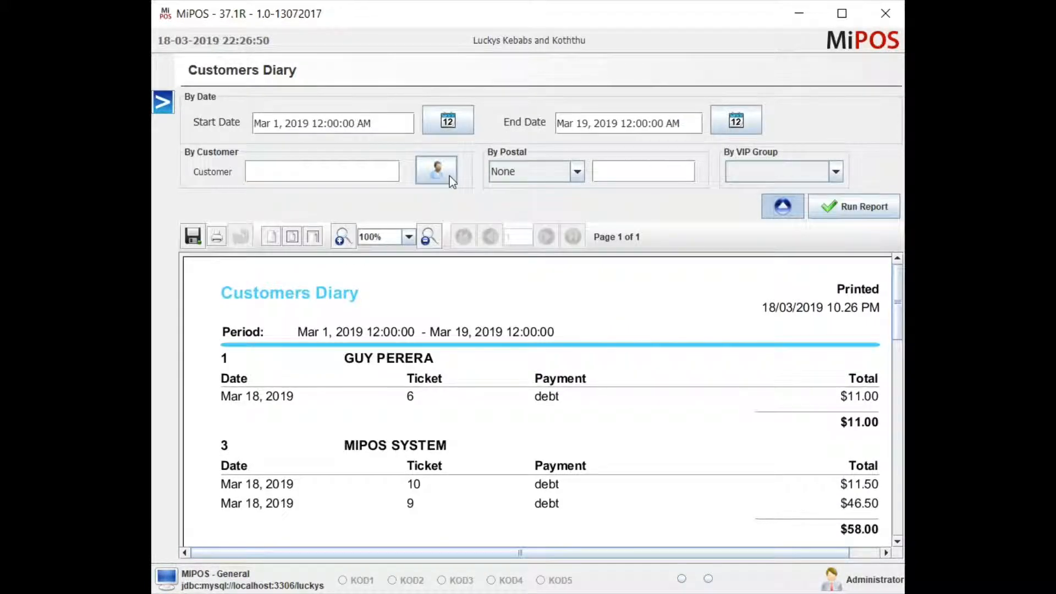
left_click(435, 171)
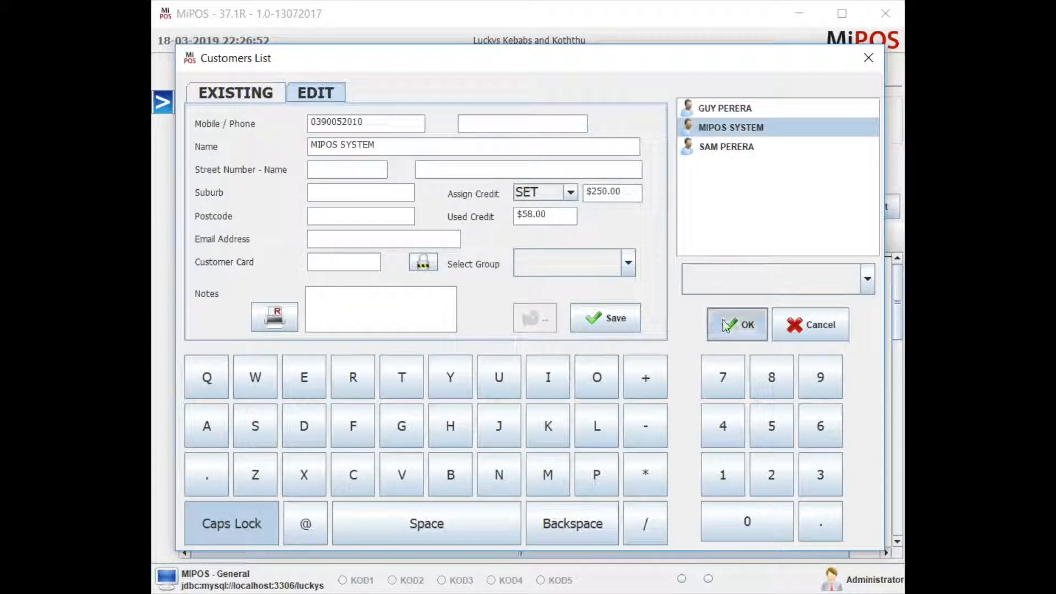
left_click(737, 325)
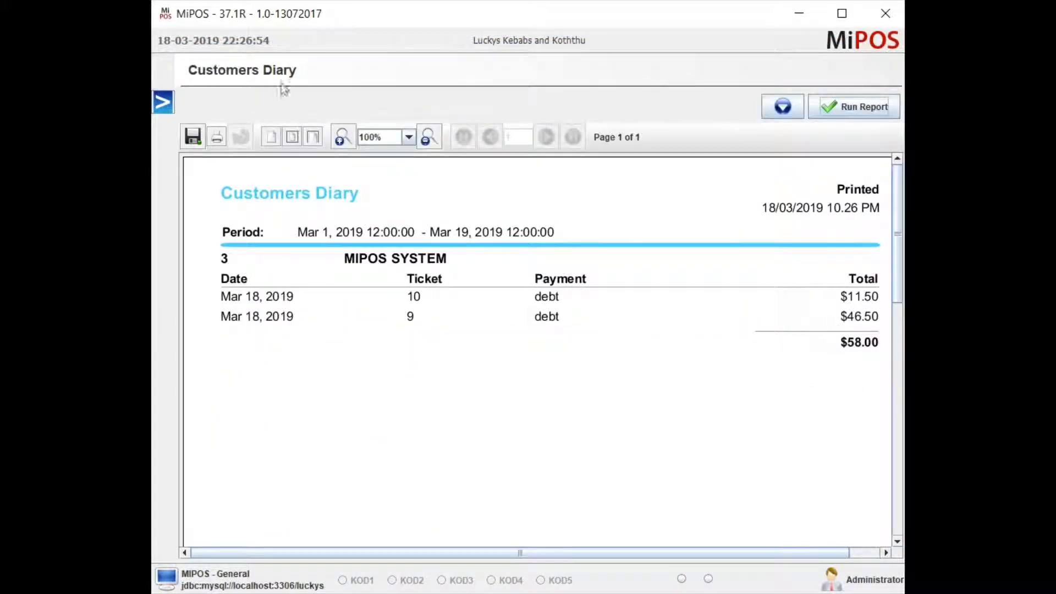
mouse_move(160, 117)
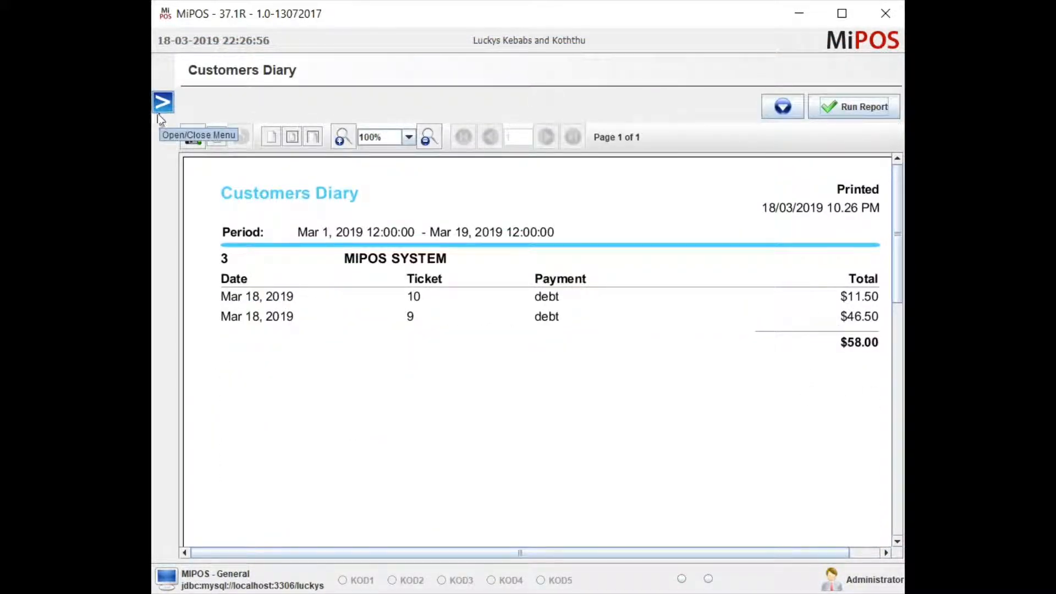
mouse_move(171, 110)
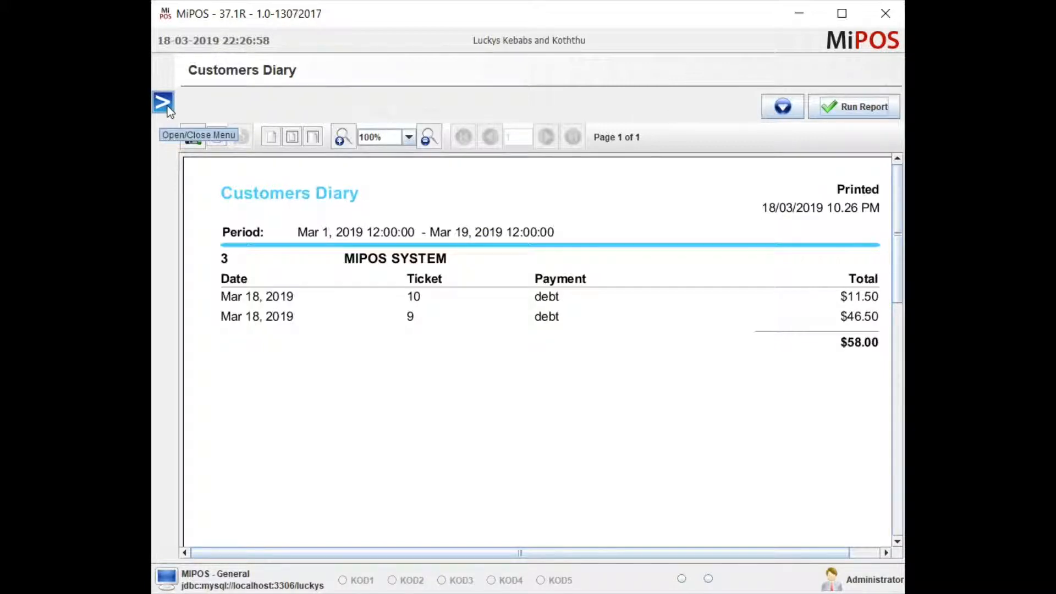
left_click(162, 103)
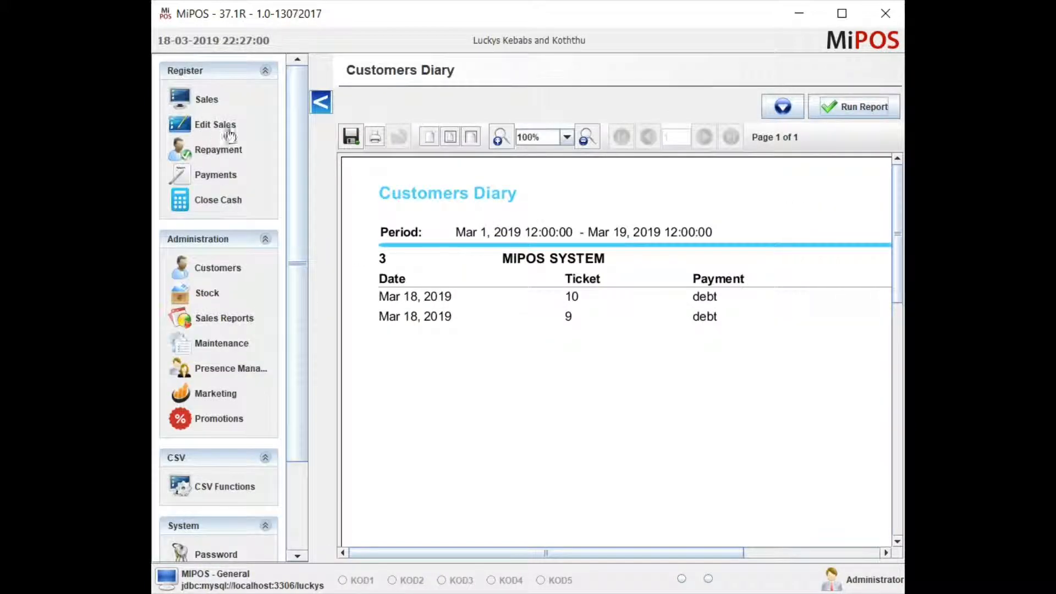
mouse_move(321, 101)
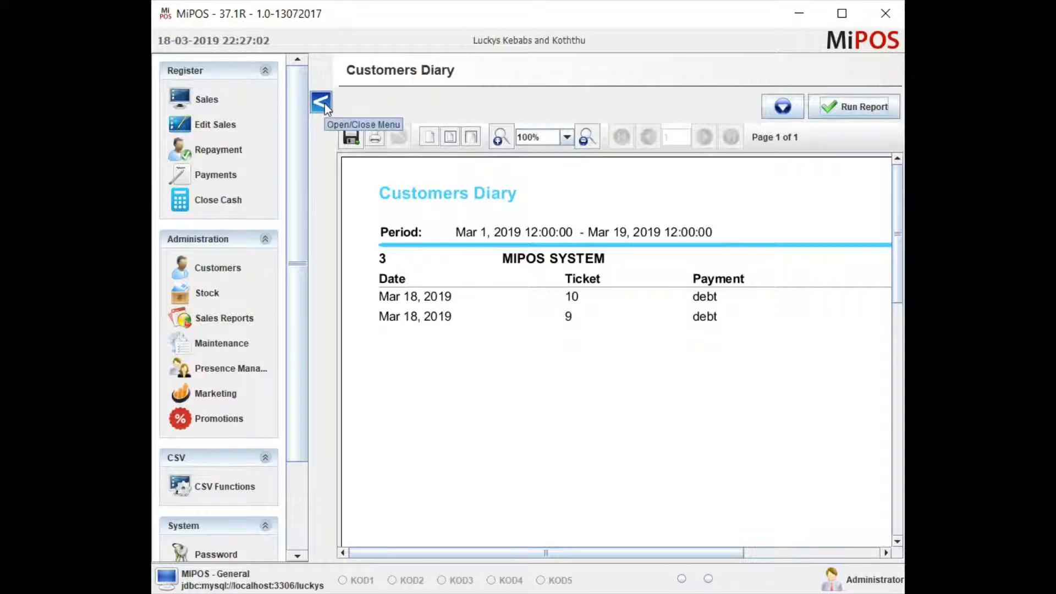
left_click(318, 104)
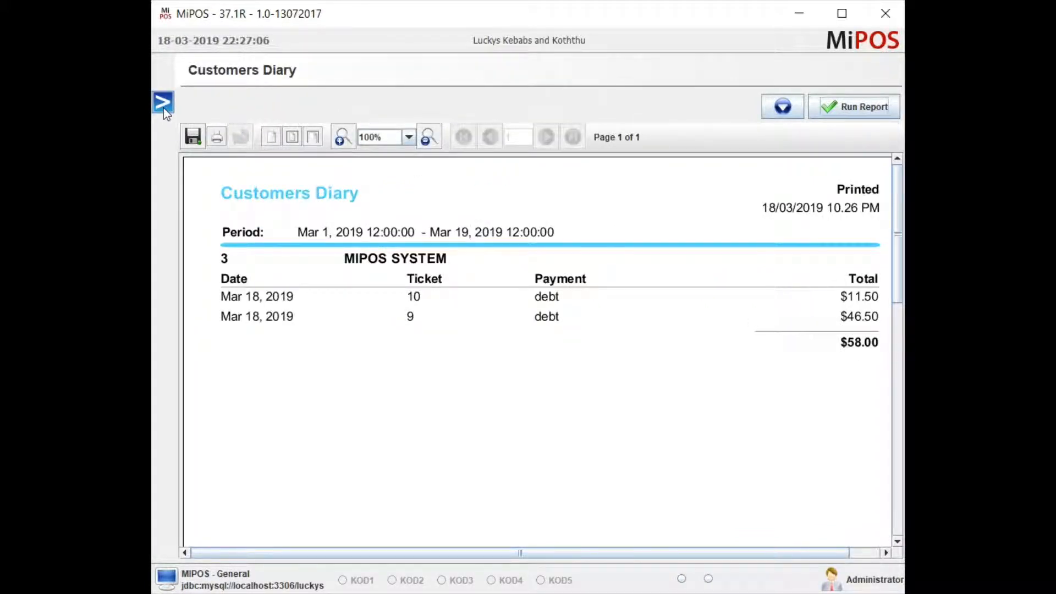
mouse_move(165, 109)
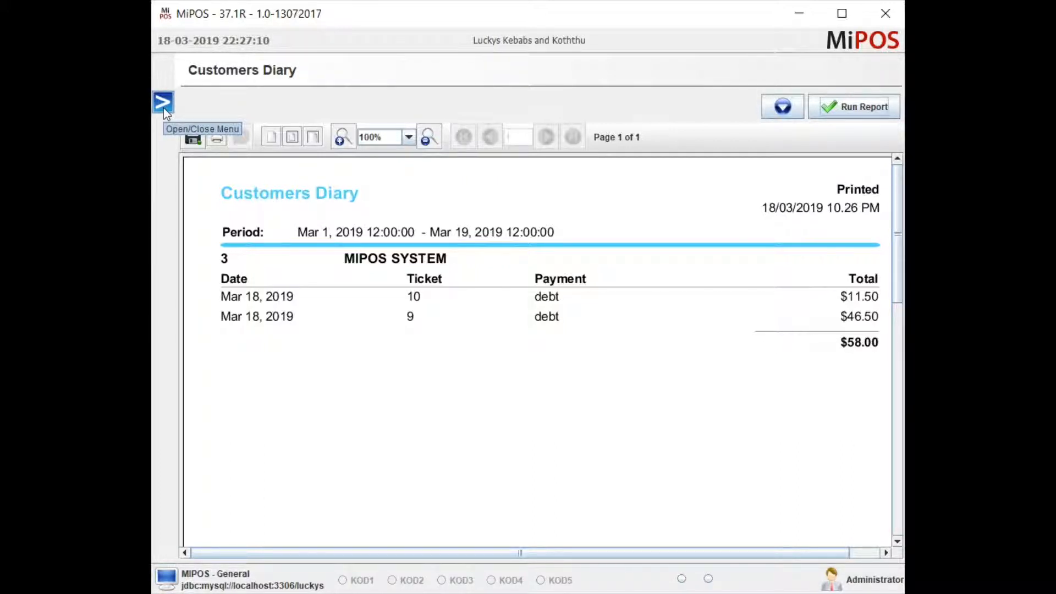
Open Repayment for MIPOS SYSTEM and start a payment against the $58.00 debt.
left_click(164, 104)
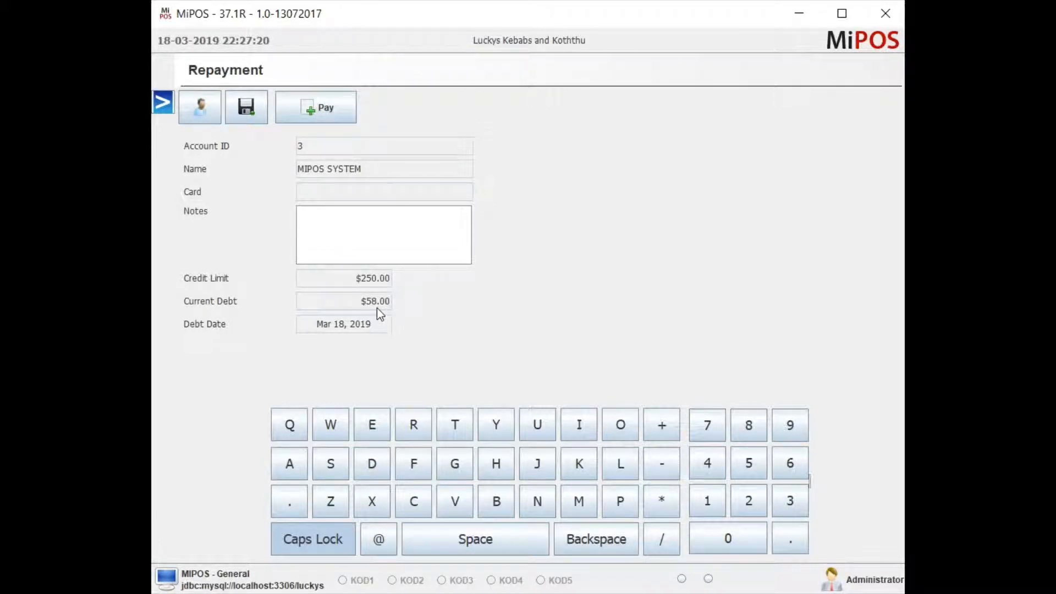
mouse_move(374, 288)
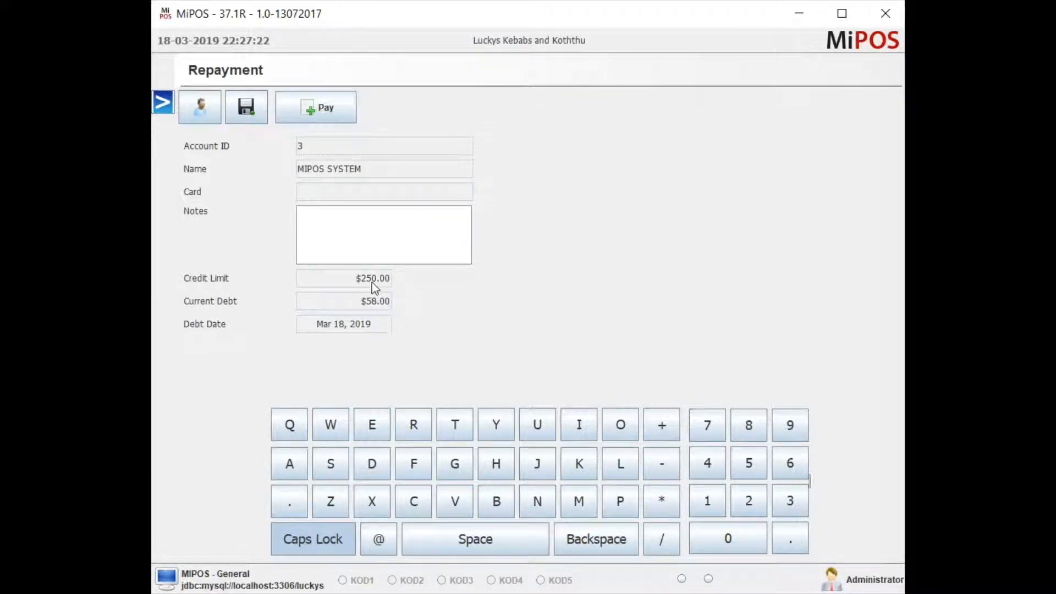
left_click(316, 106)
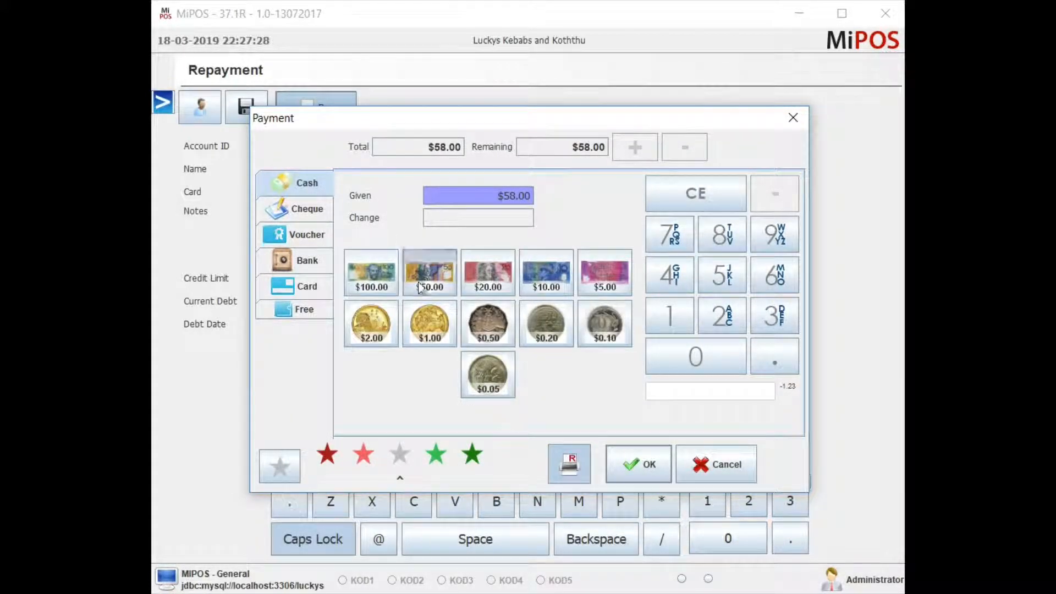
Record a $50.00 cash repayment, leaving MIPOS SYSTEM's debt at $8.00.
left_click(429, 273)
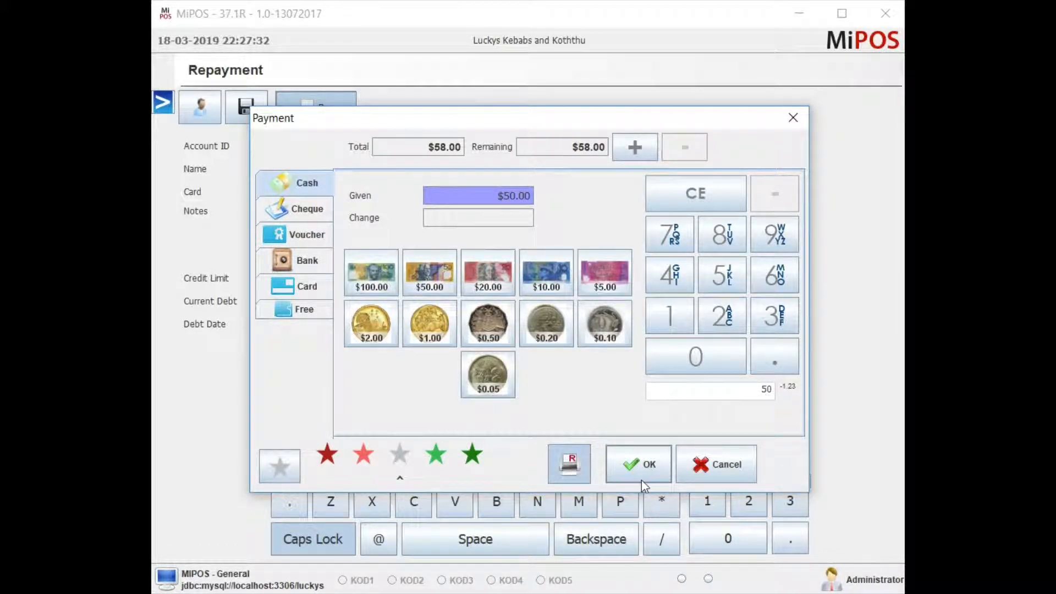
left_click(638, 464)
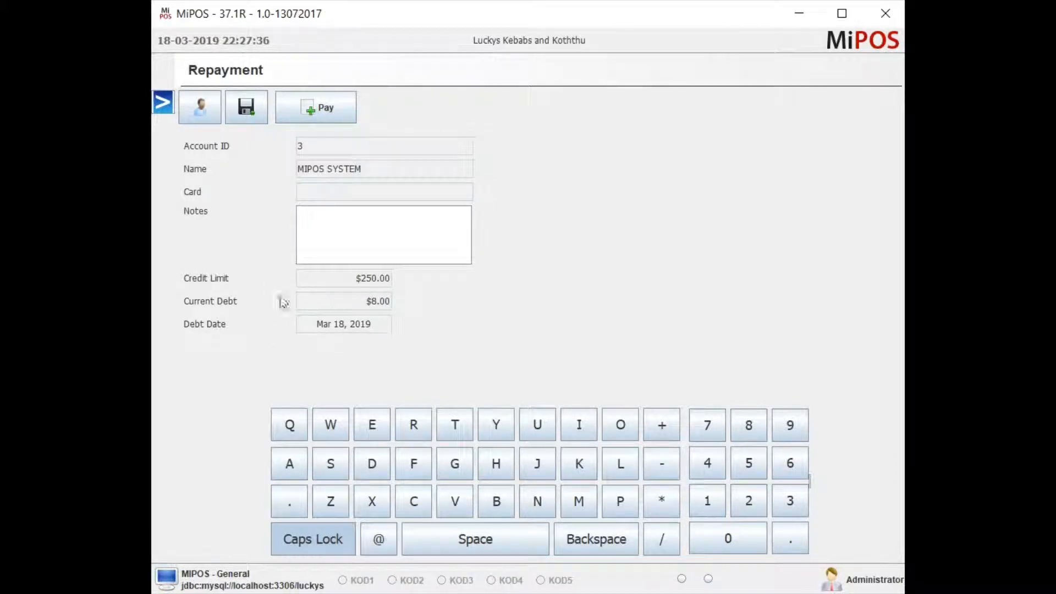
mouse_move(378, 312)
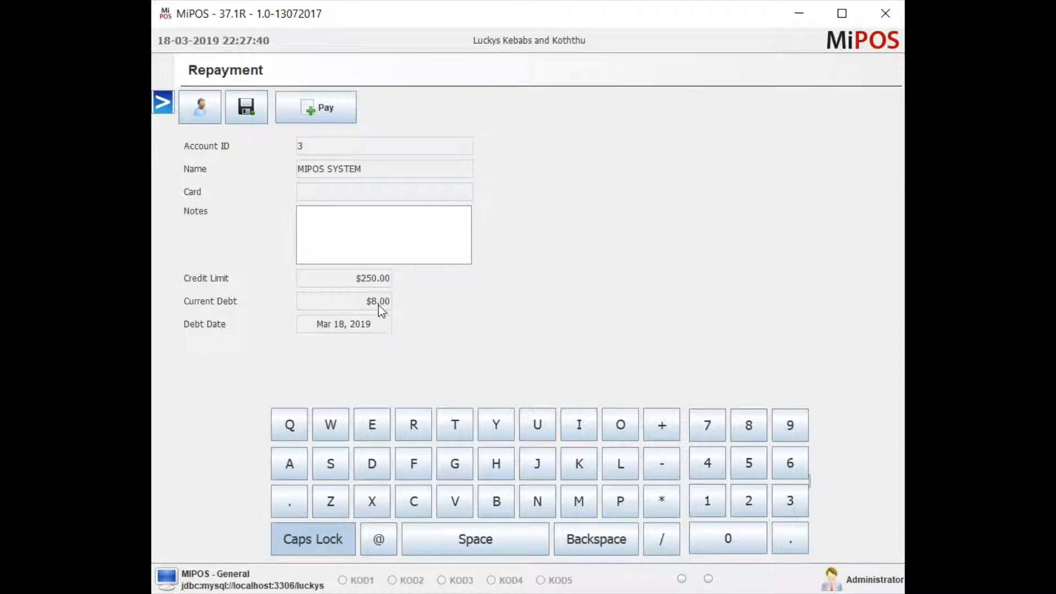
mouse_move(374, 288)
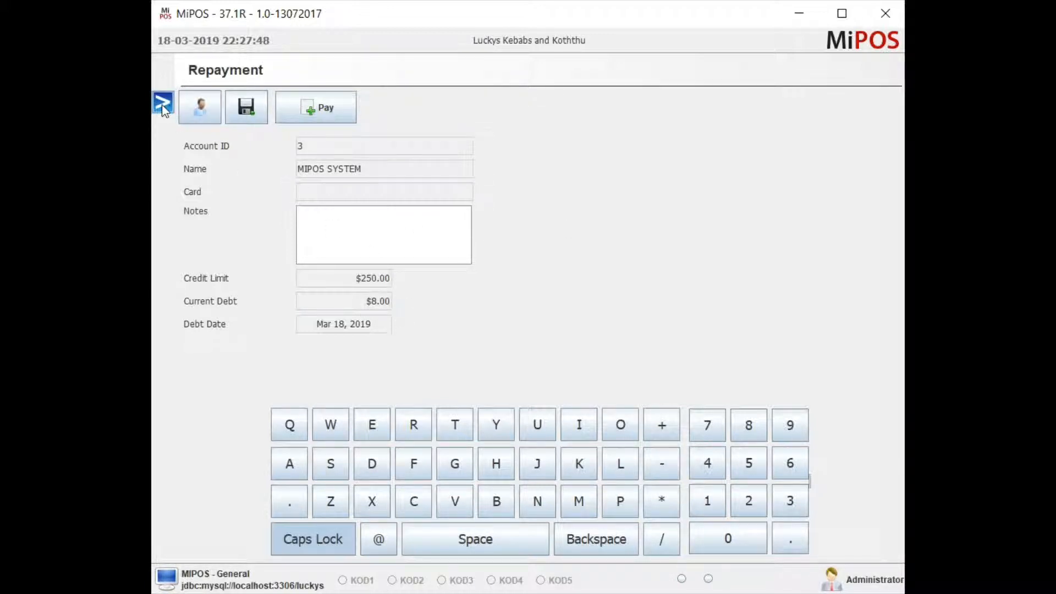
Show receipt 0003 for MIPOS SYSTEM via System > Printers: $50.00 cash paid, $8.00 pending.
left_click(163, 104)
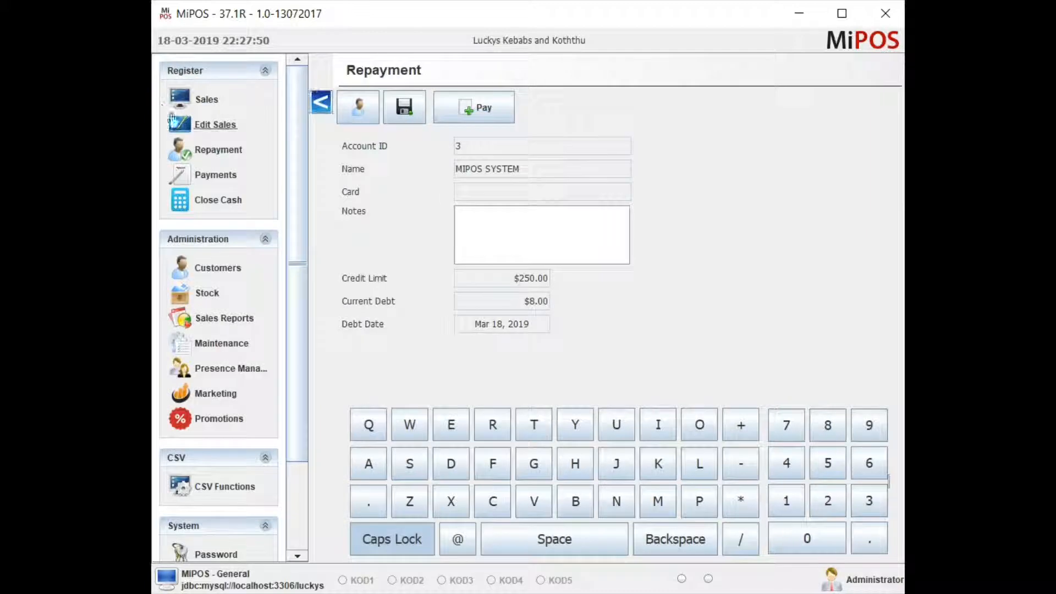
scroll("down", 3)
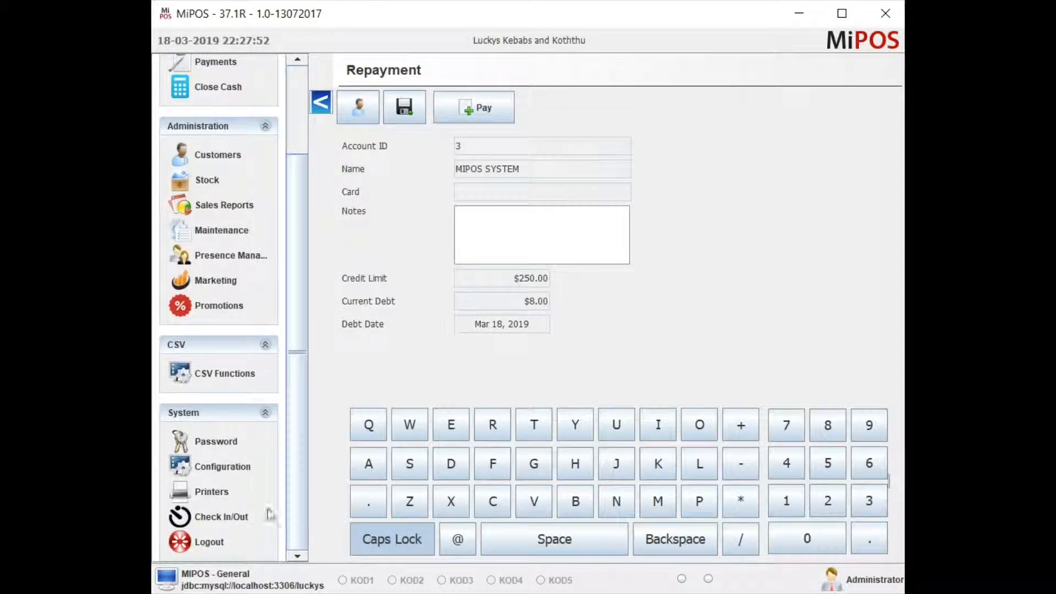
left_click(474, 106)
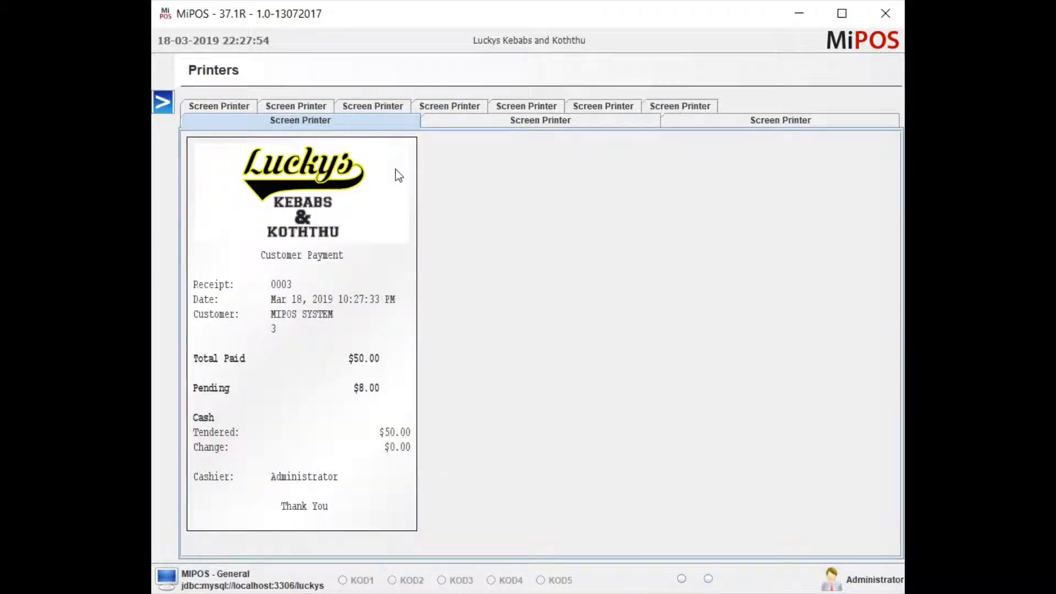
mouse_move(338, 343)
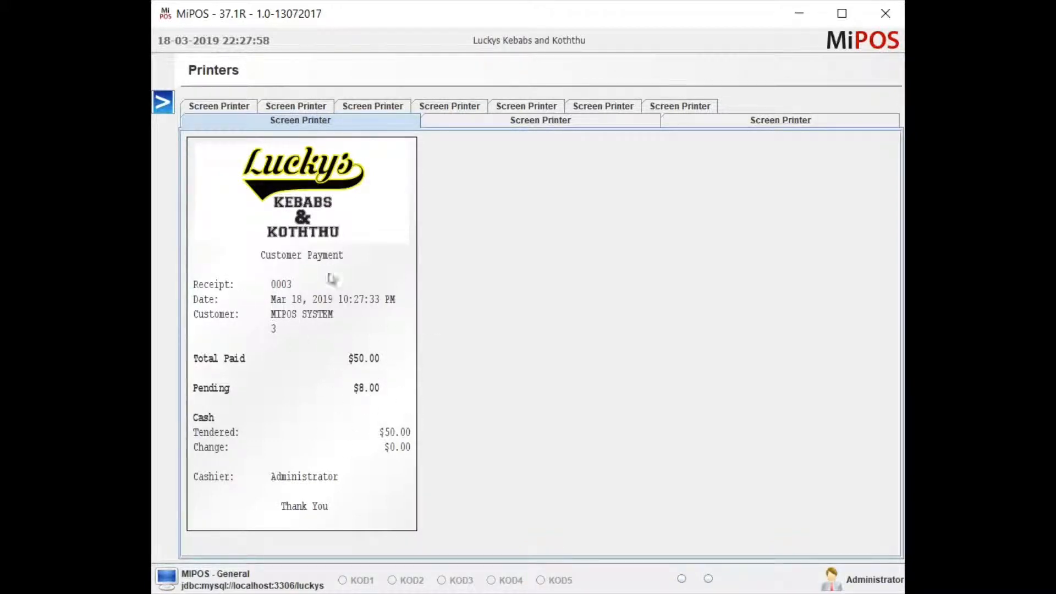
mouse_move(383, 402)
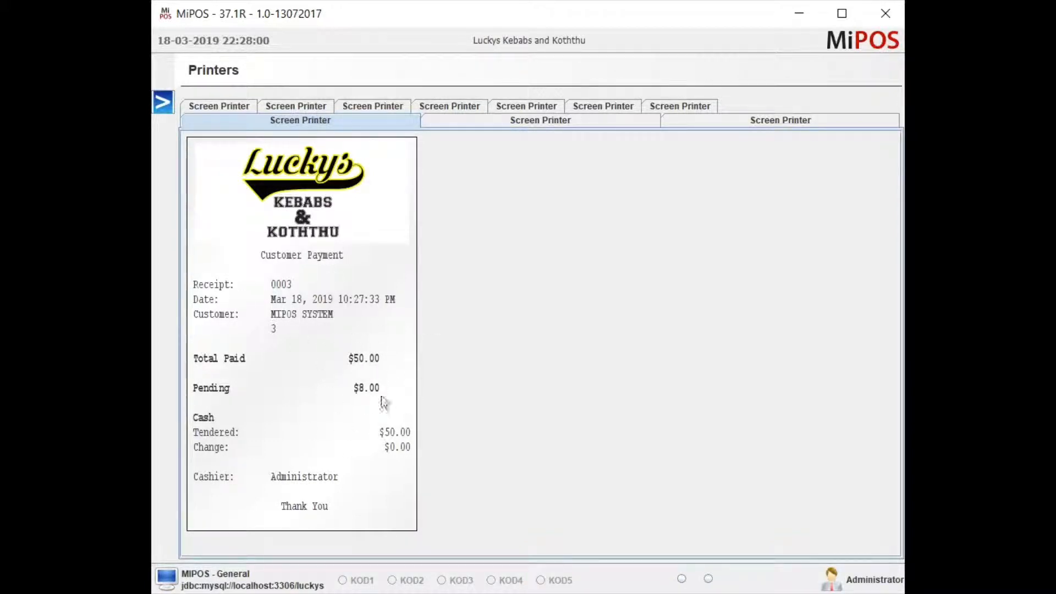
mouse_move(519, 521)
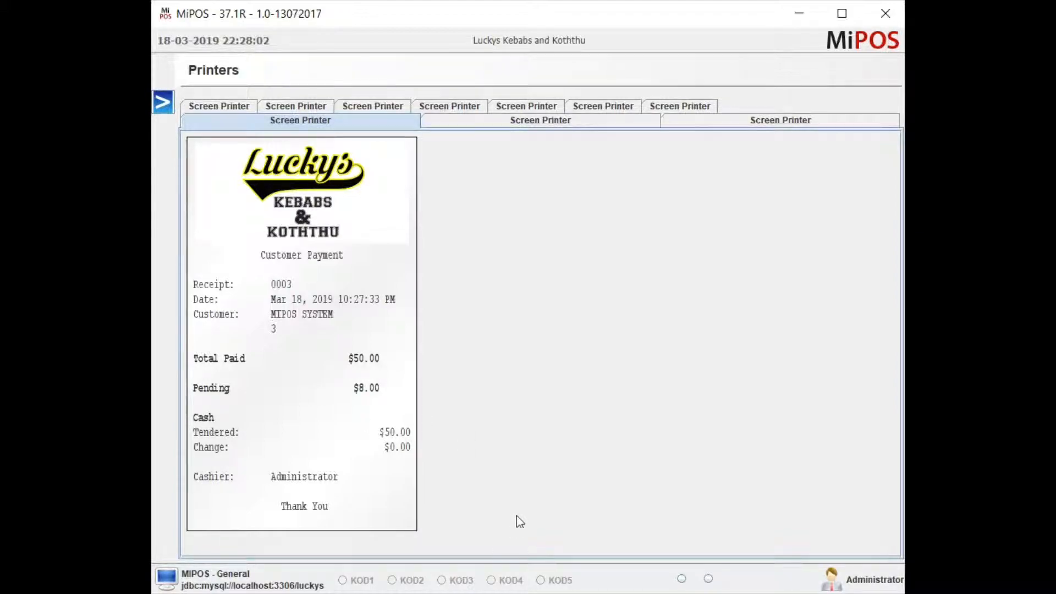